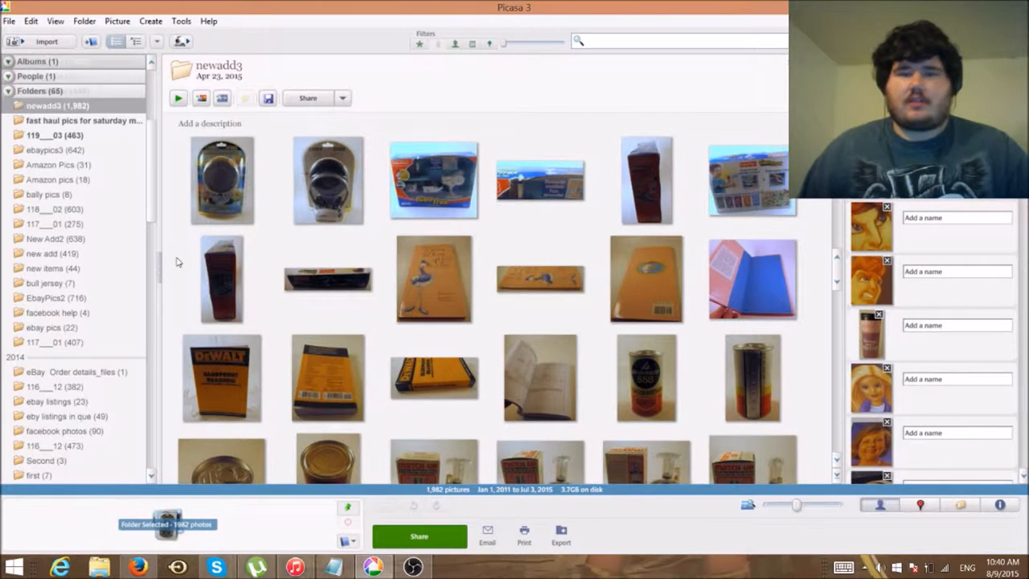
mouse_move(394, 309)
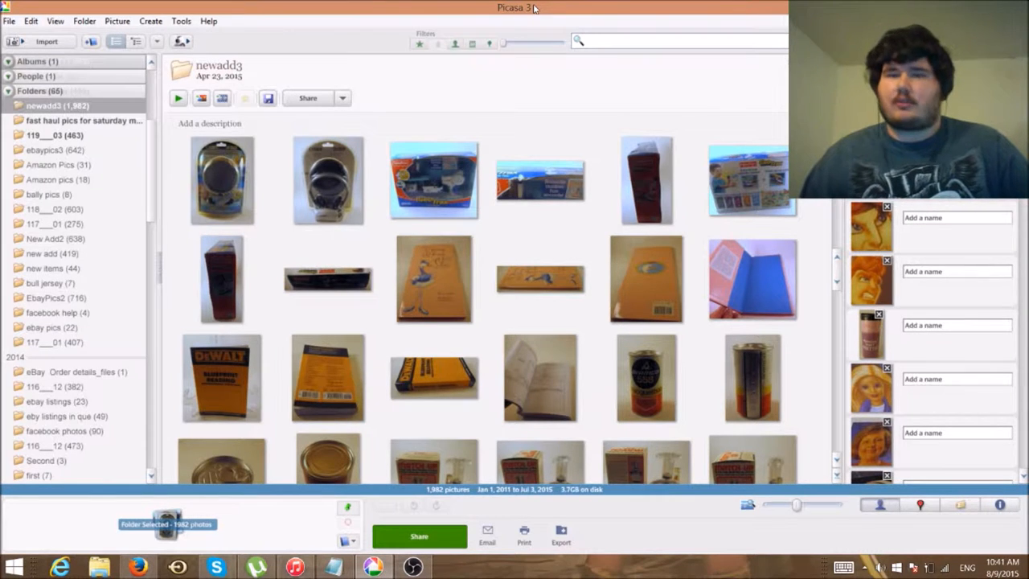
Import the 14 photos from drive E:\ with newadd3 as the destination folder
click(9, 21)
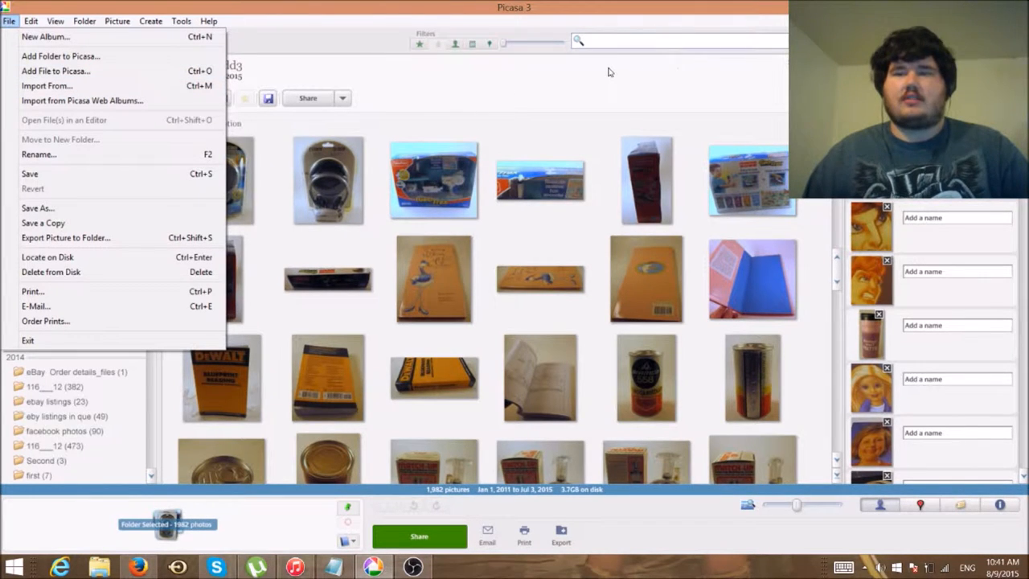
mouse_move(585, 75)
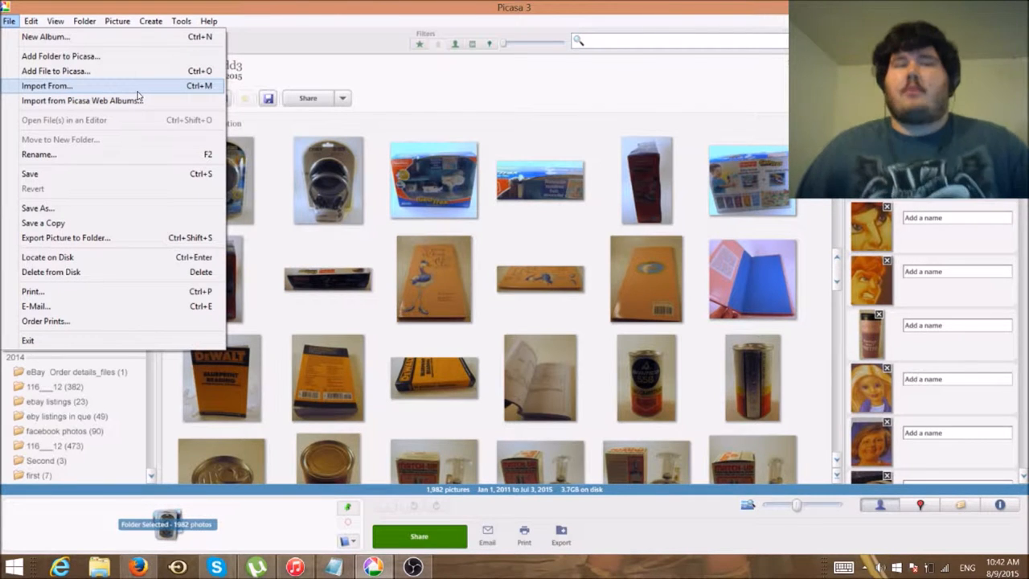
click(47, 86)
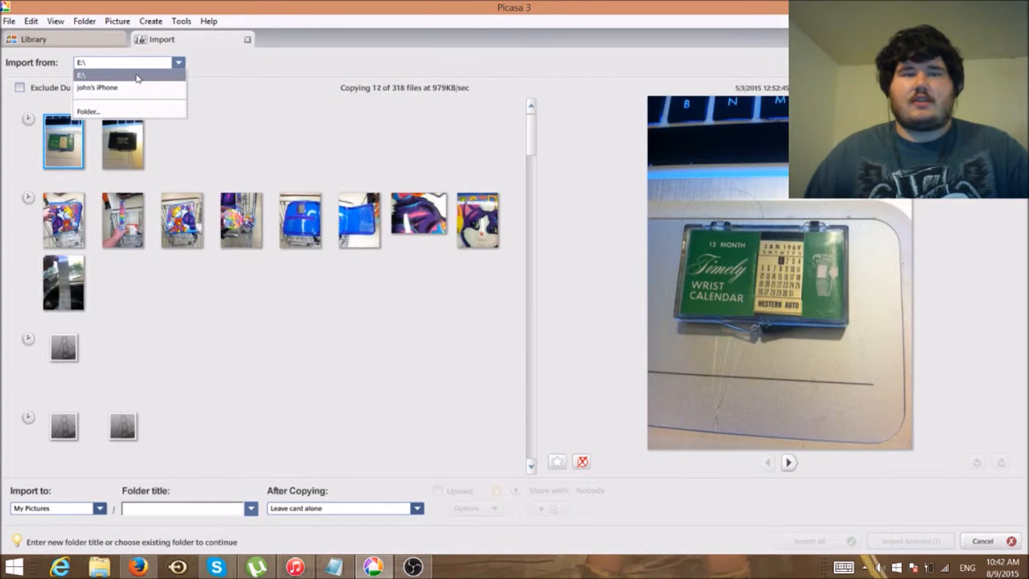
click(97, 87)
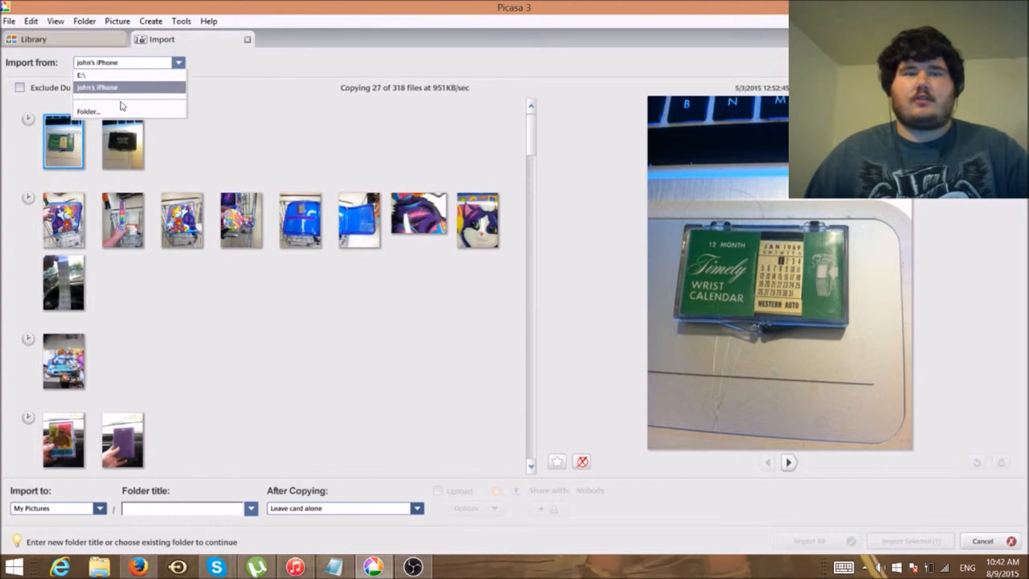
click(81, 75)
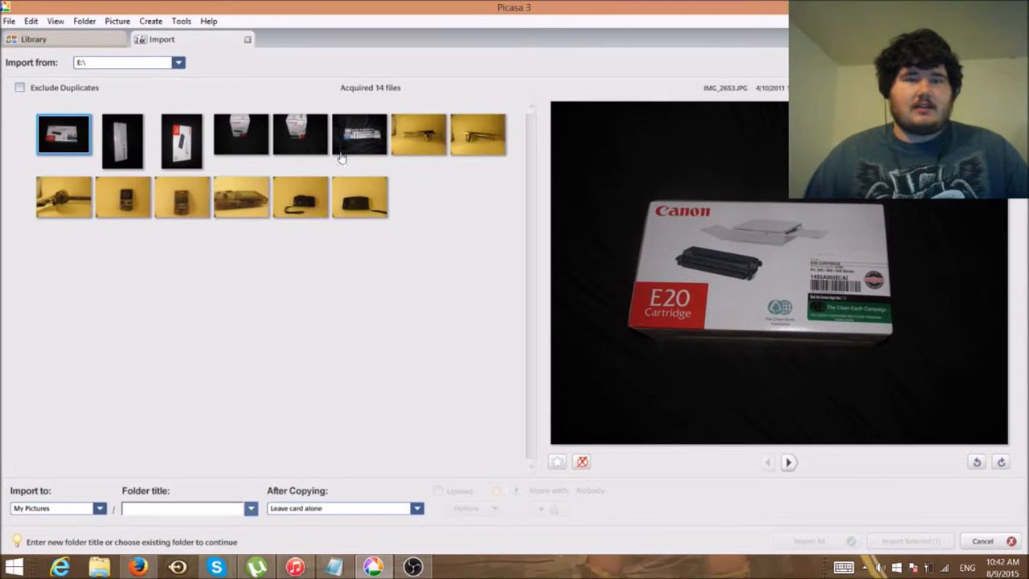
mouse_move(356, 209)
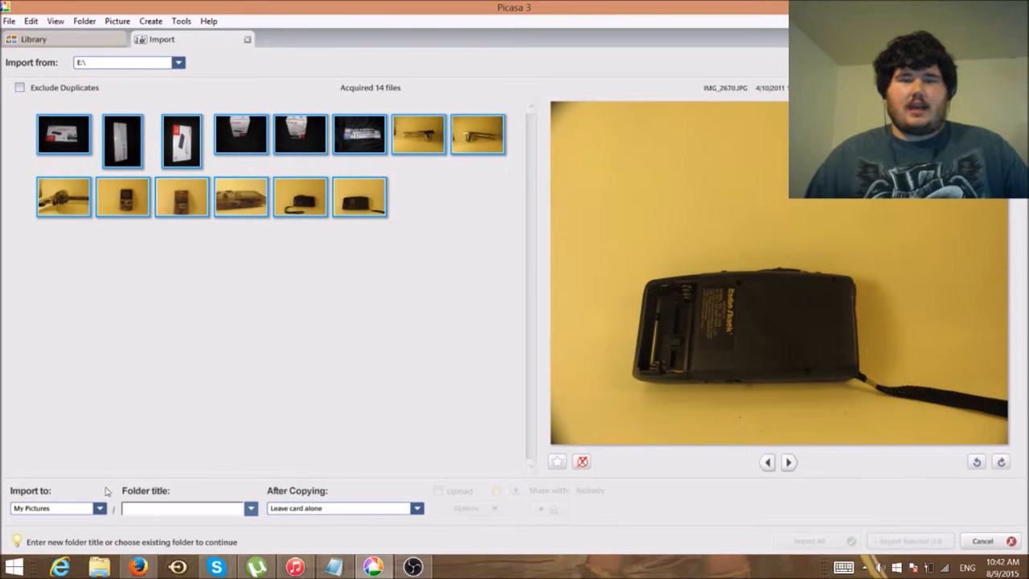
click(99, 507)
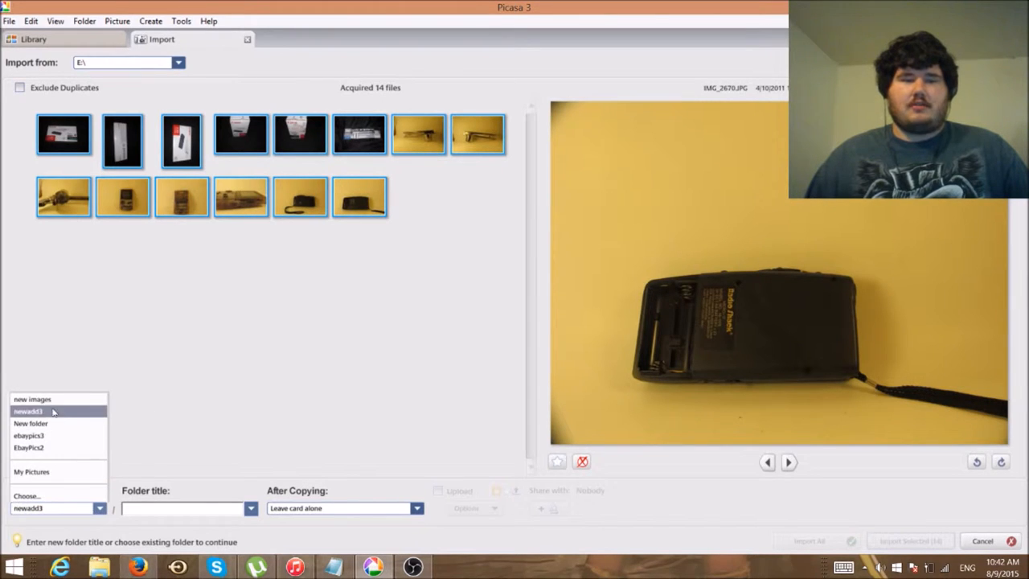
click(28, 410)
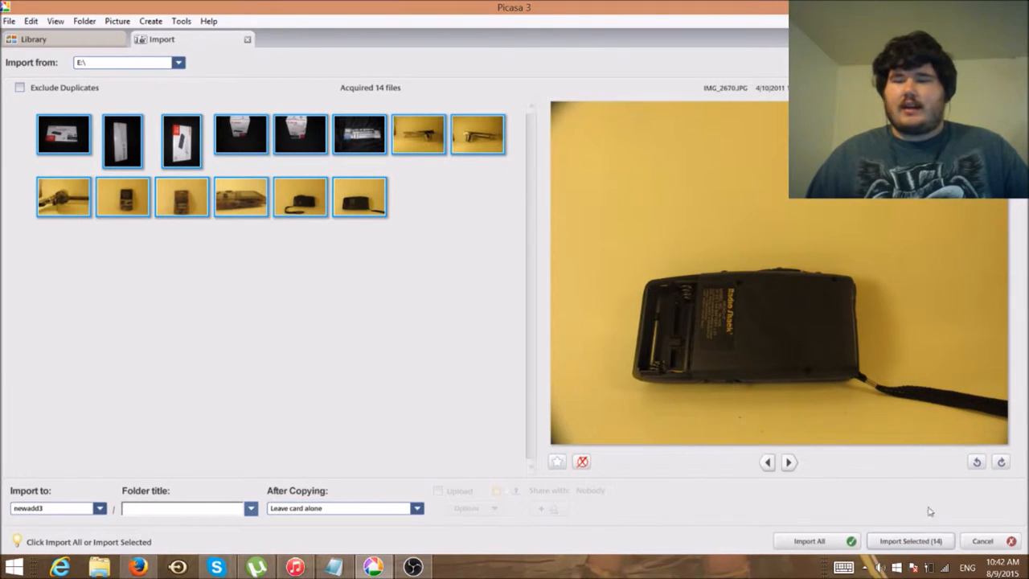
mouse_move(911, 540)
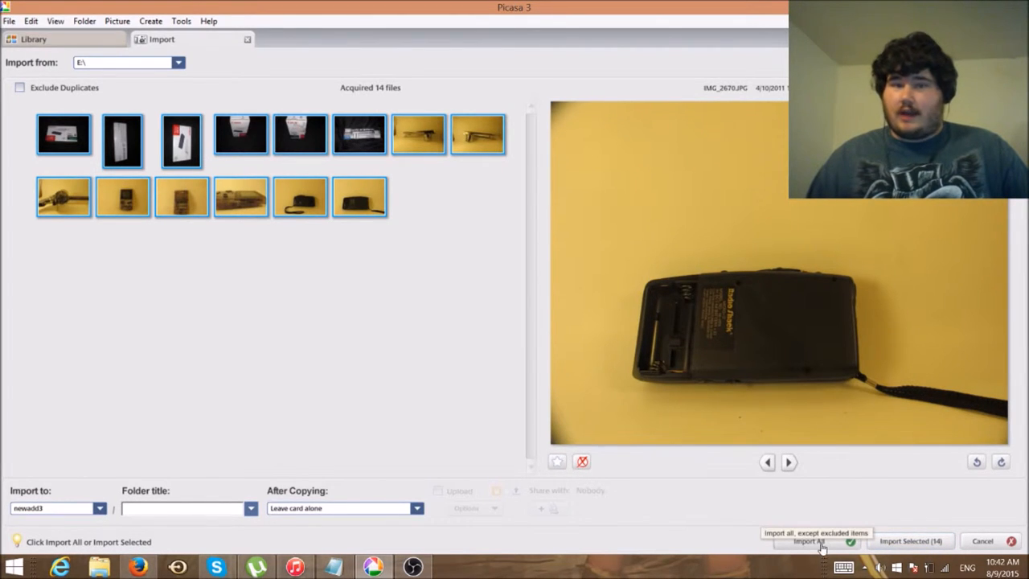
mouse_move(910, 540)
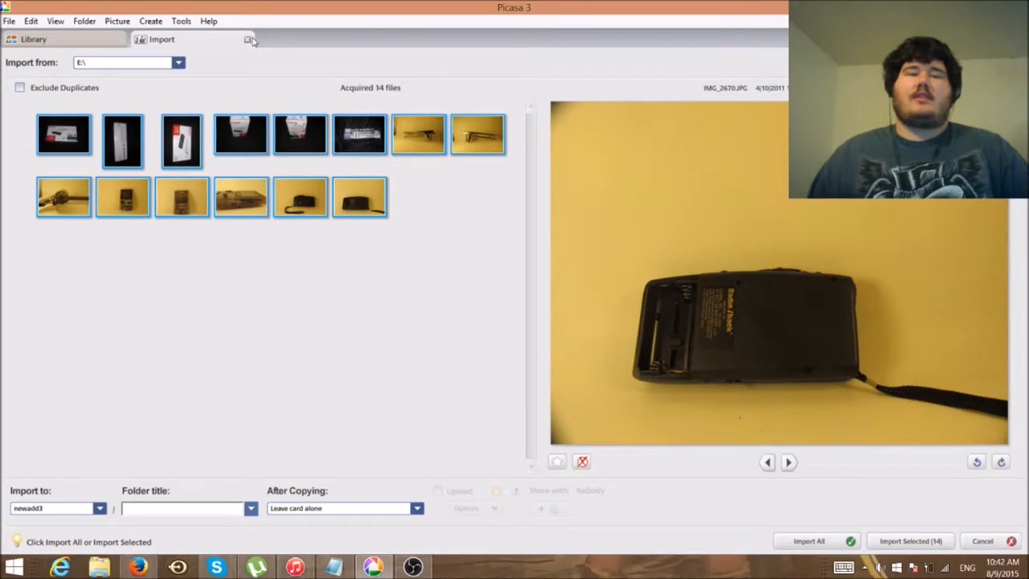
Close the import view and scroll through newadd3 to its newest product photos
click(33, 38)
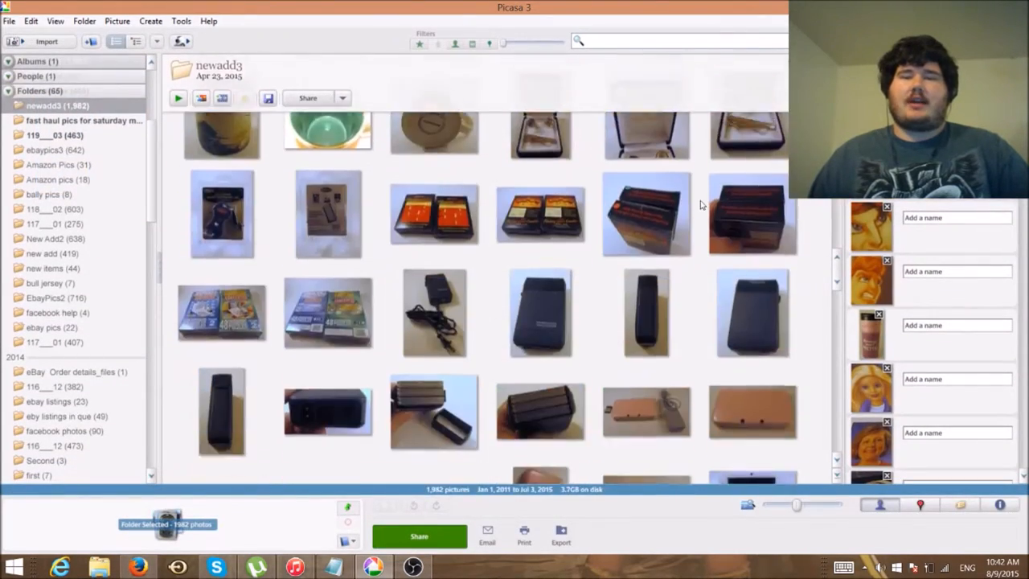
scroll(down, 3)
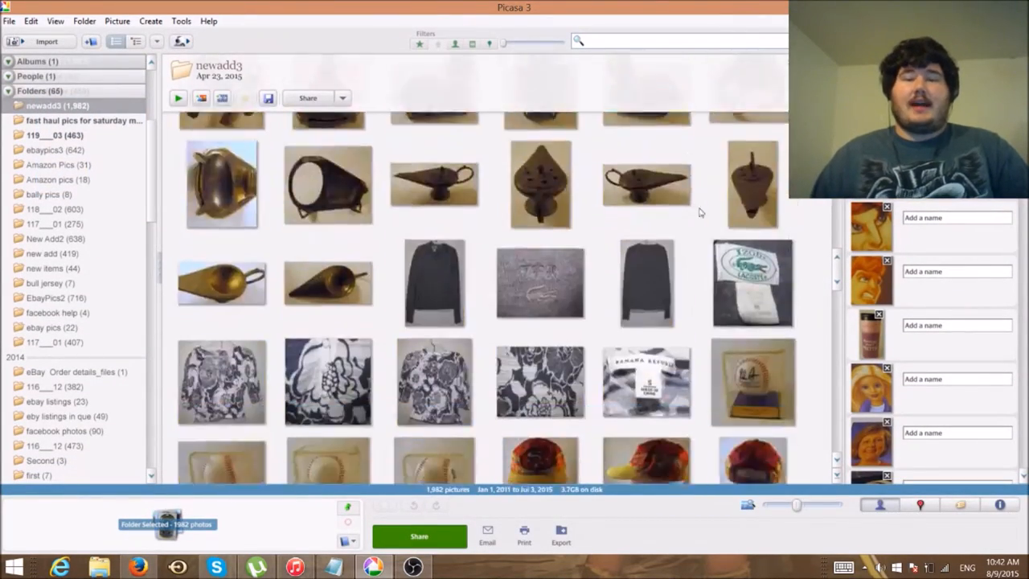
scroll(down, 3)
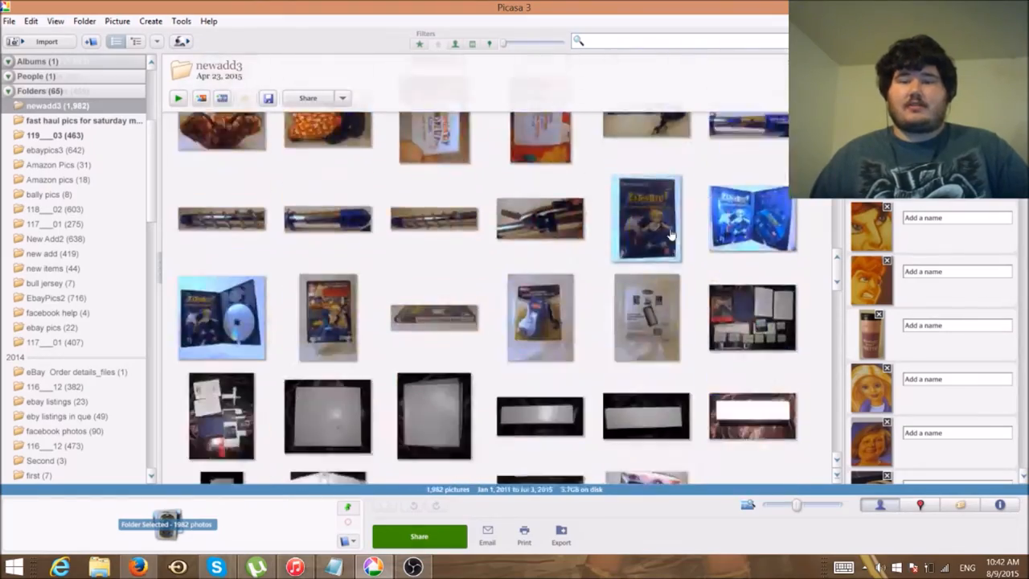
scroll(down, 3)
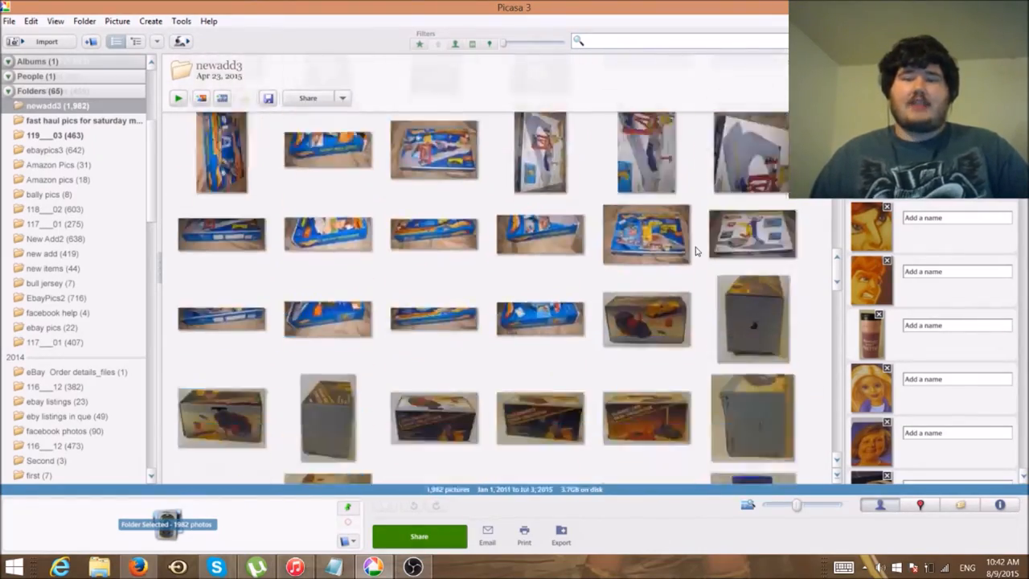
scroll(down, 3)
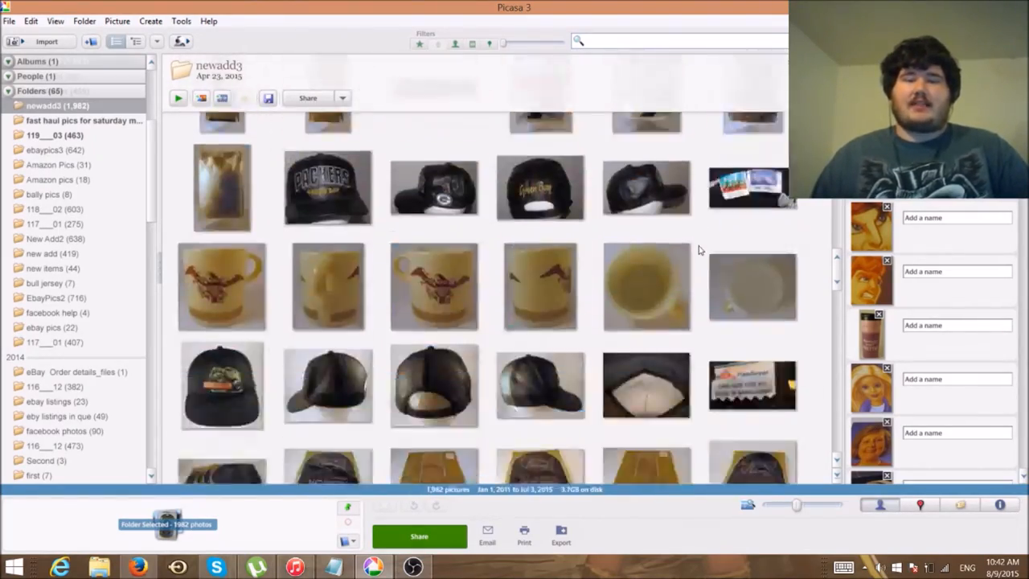
scroll(down, 3)
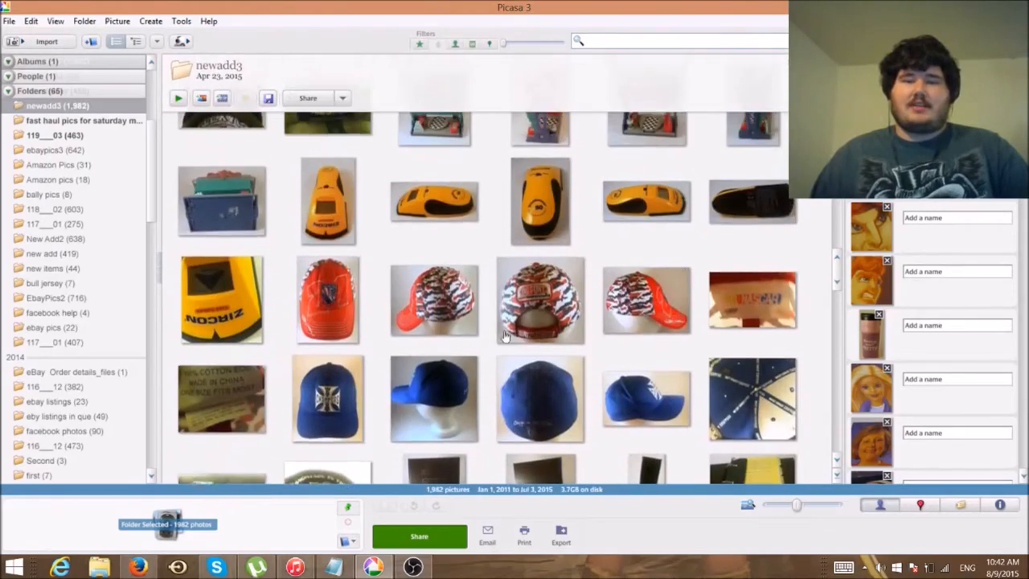
scroll(down, 3)
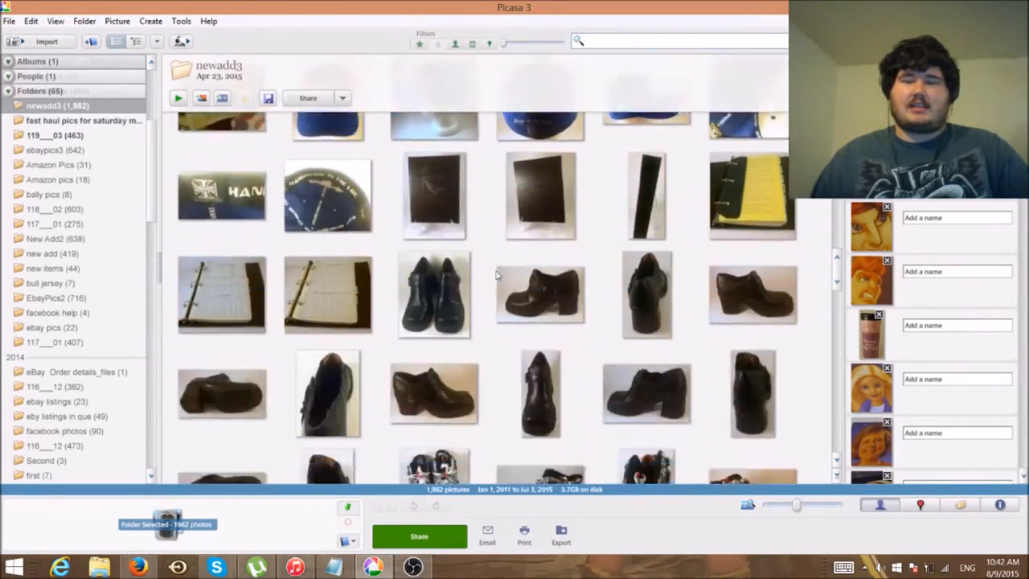
scroll(down, 3)
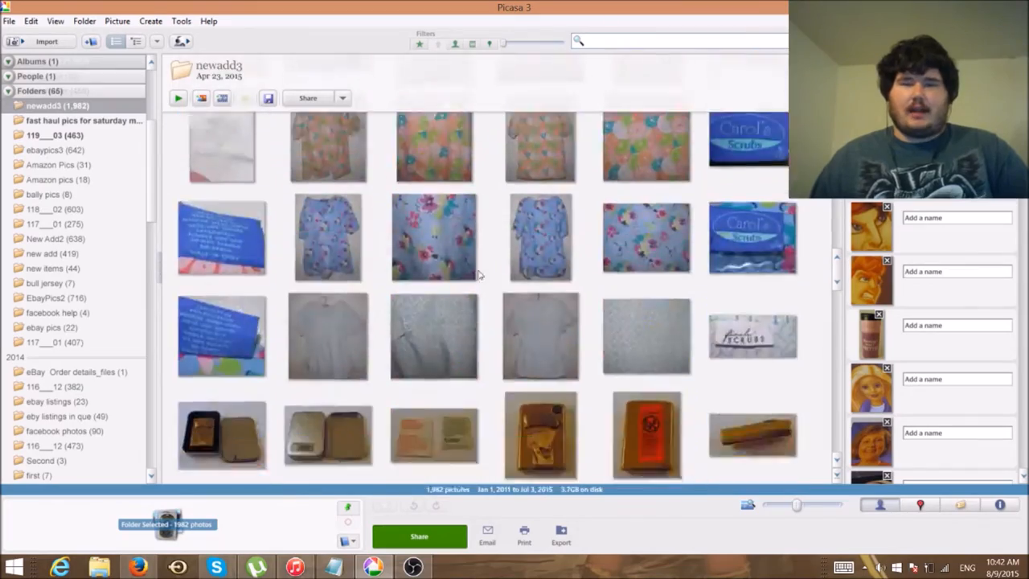
scroll(down, 3)
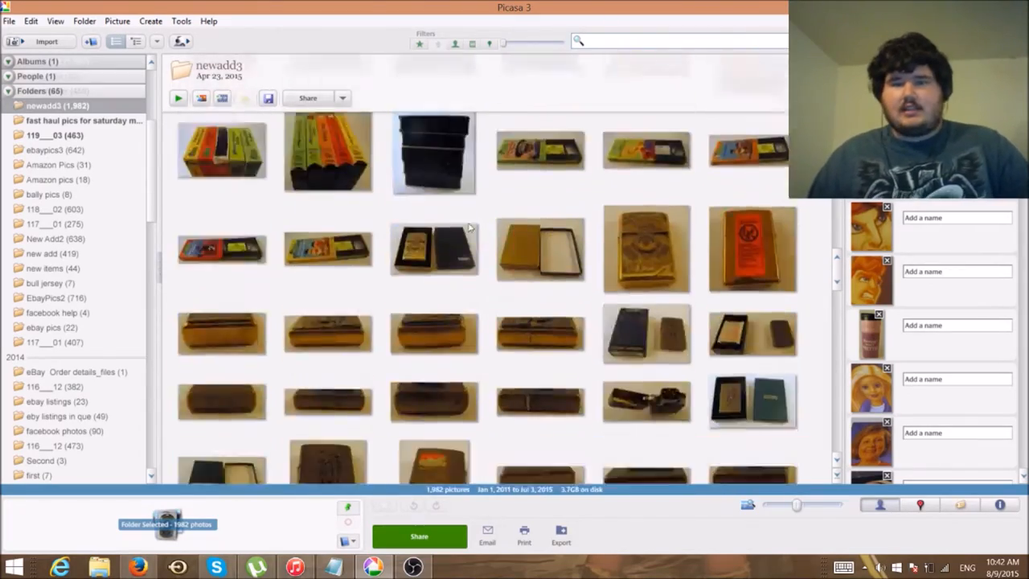
scroll(down, 3)
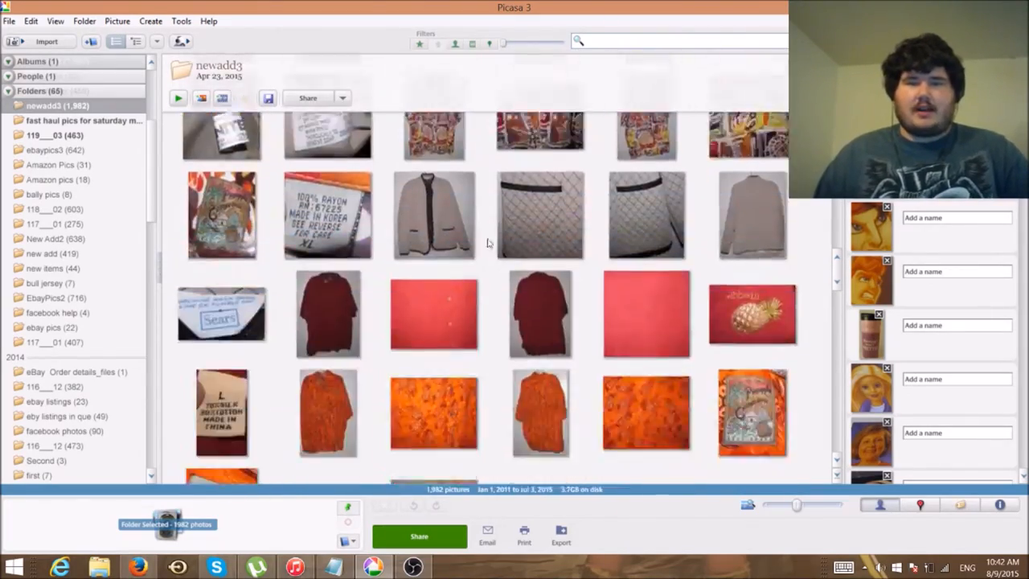
scroll(down, 3)
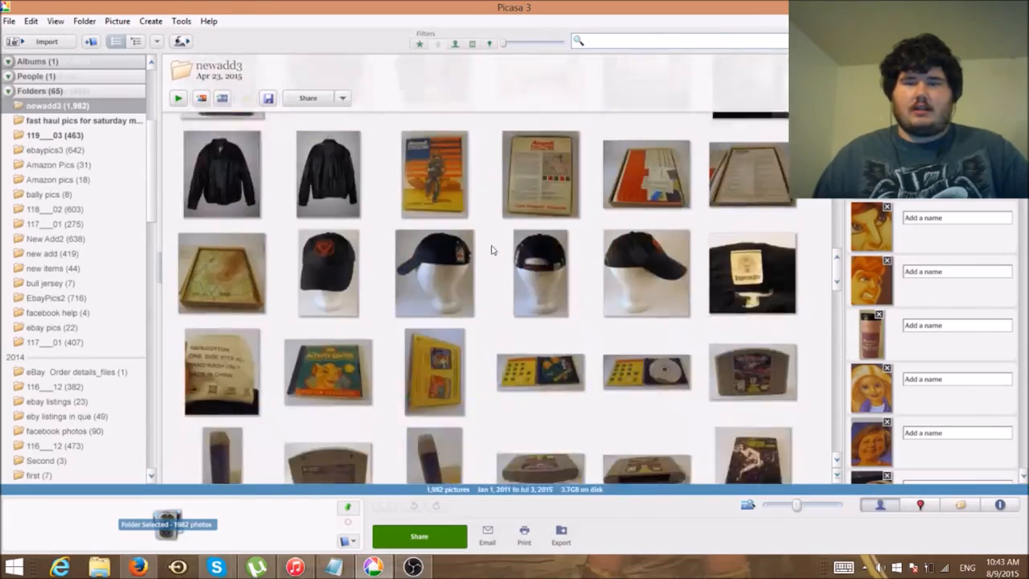
scroll(down, 3)
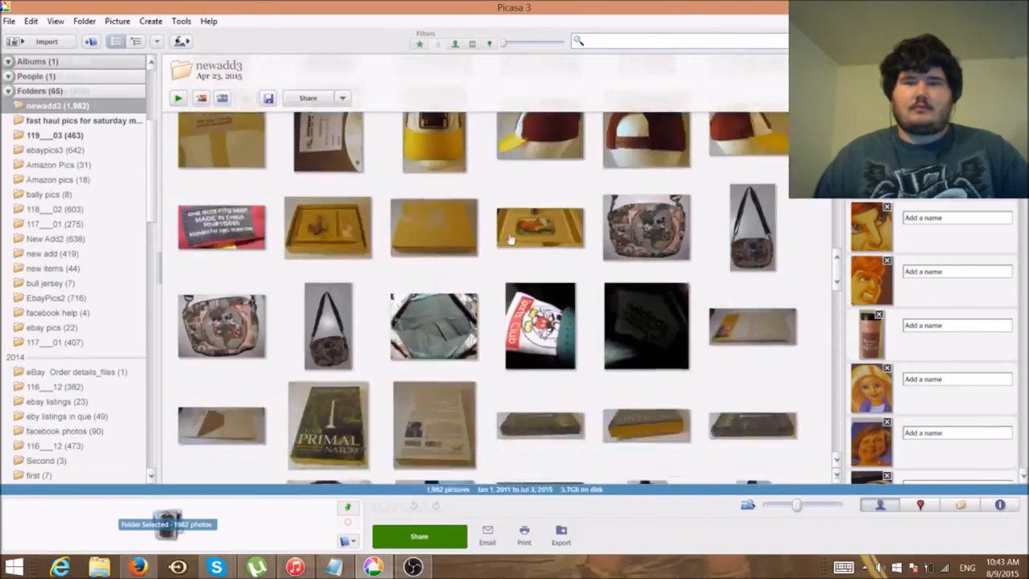
scroll(down, 3)
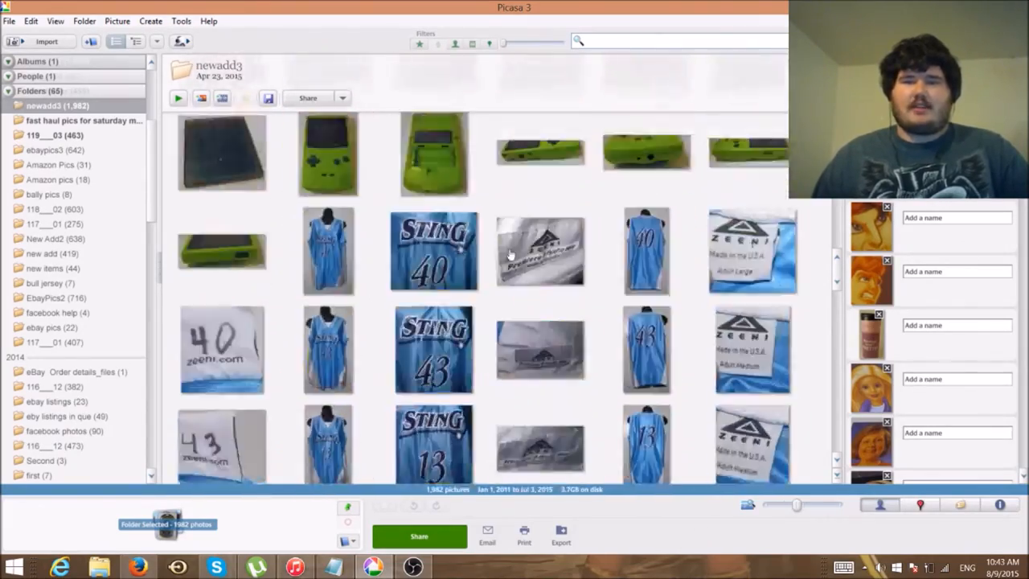
scroll(down, 3)
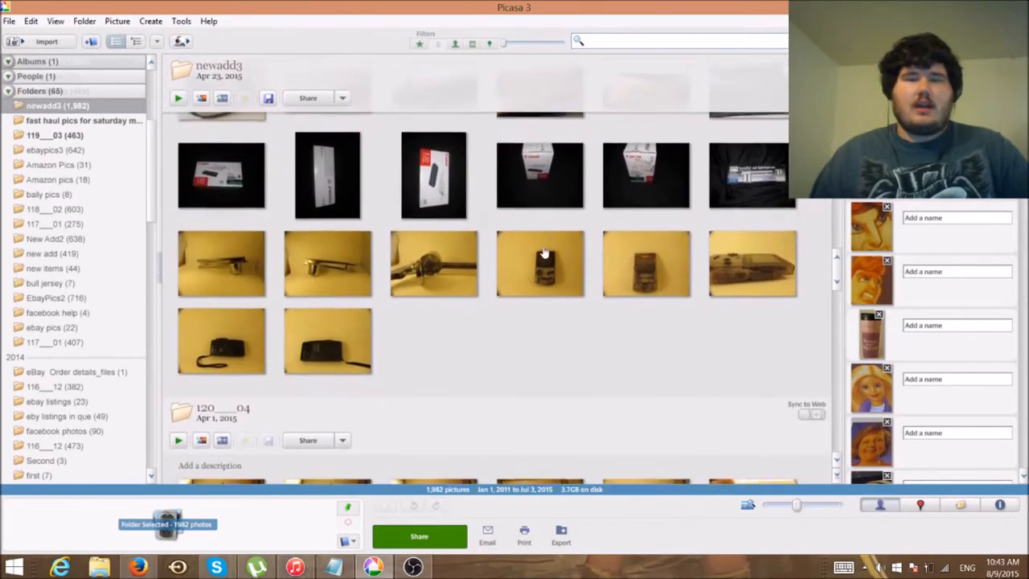
Open the potato ricer photo and neutralize its yellow cast against the white backdrop
click(221, 260)
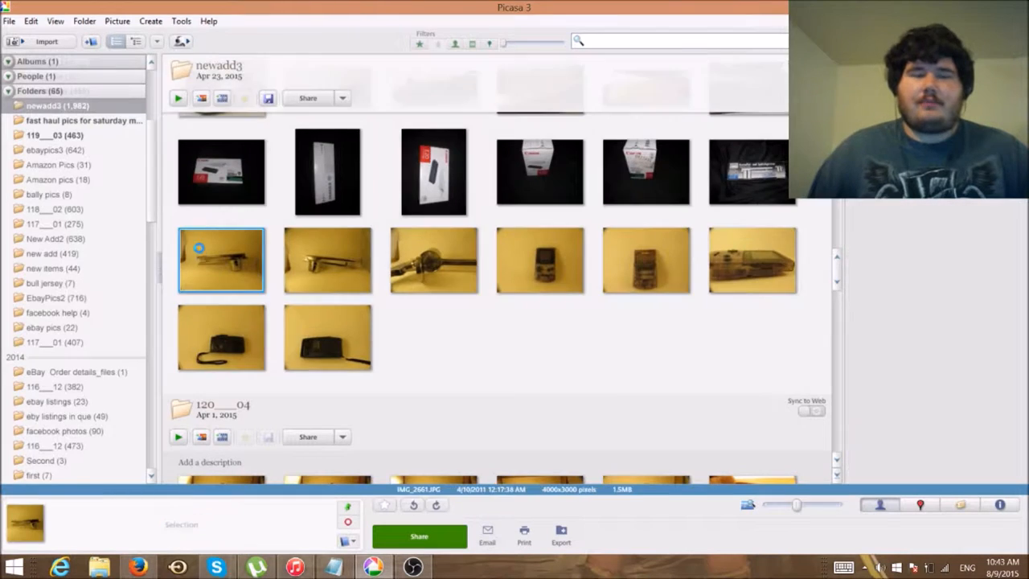
double_click(221, 259)
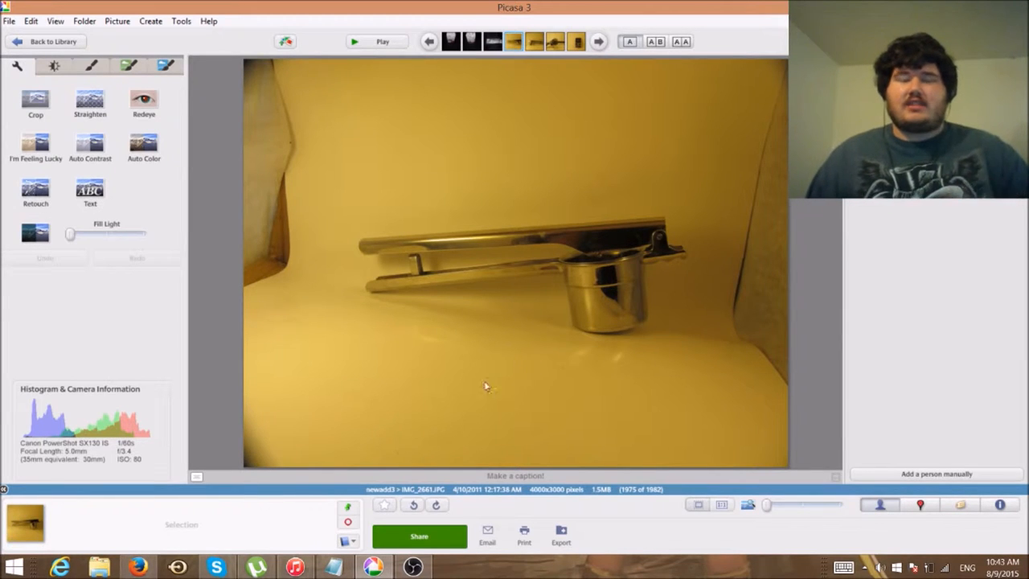
click(52, 66)
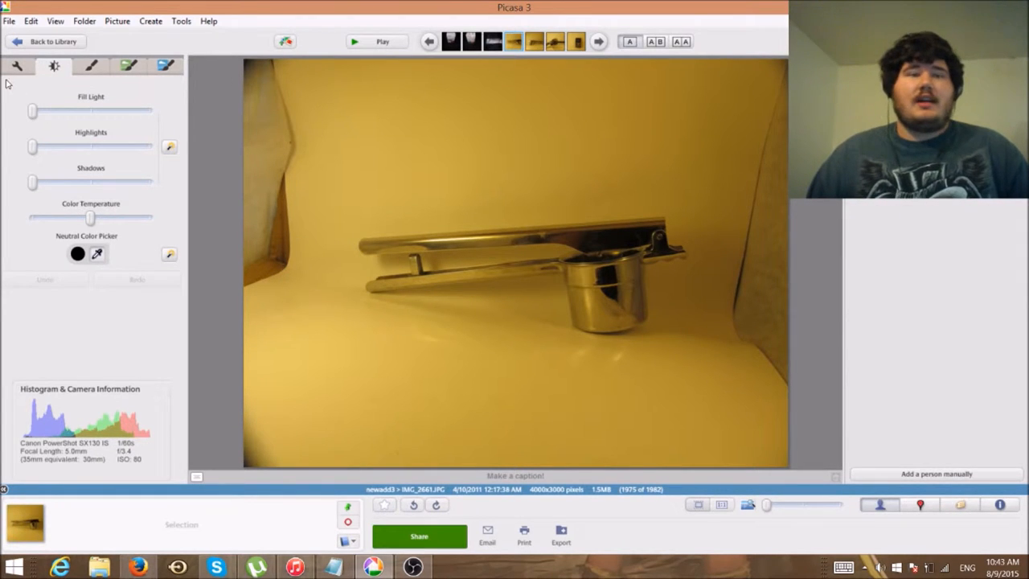
click(18, 66)
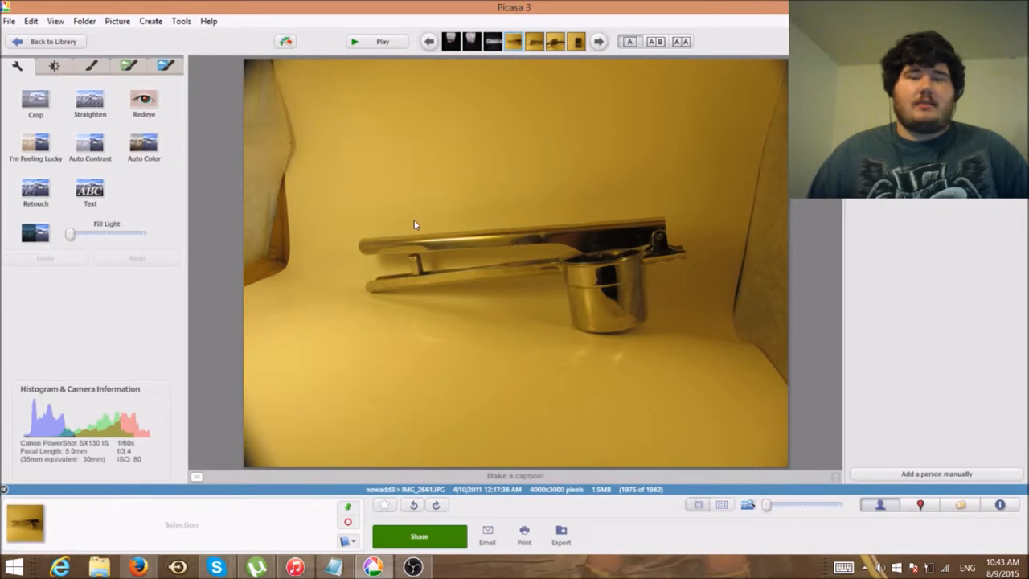
click(54, 66)
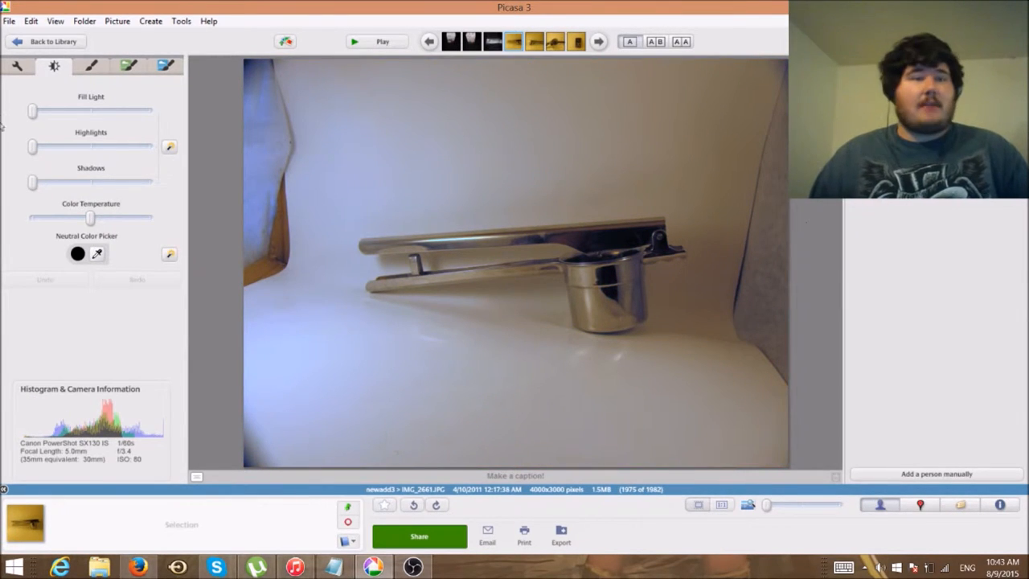
click(17, 65)
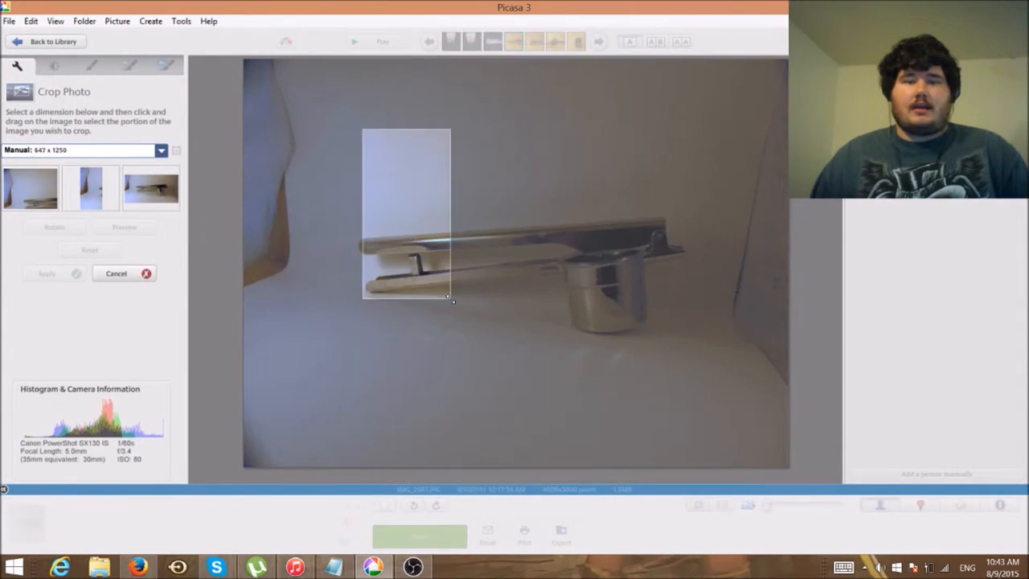
Crop the first ricer photo tightly around the ricer, then open the second ricer photo
drag(450, 302, 693, 343)
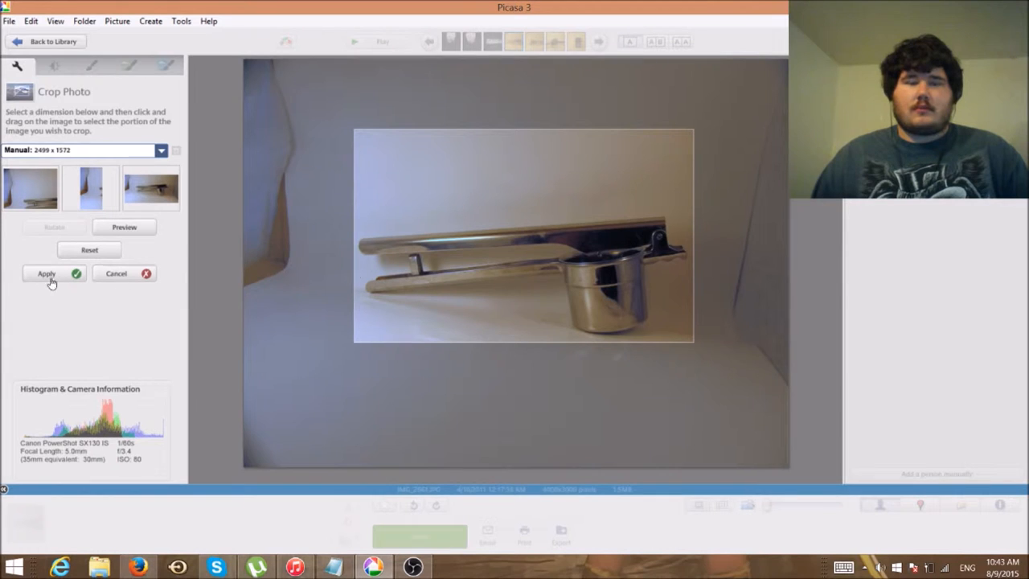
click(46, 273)
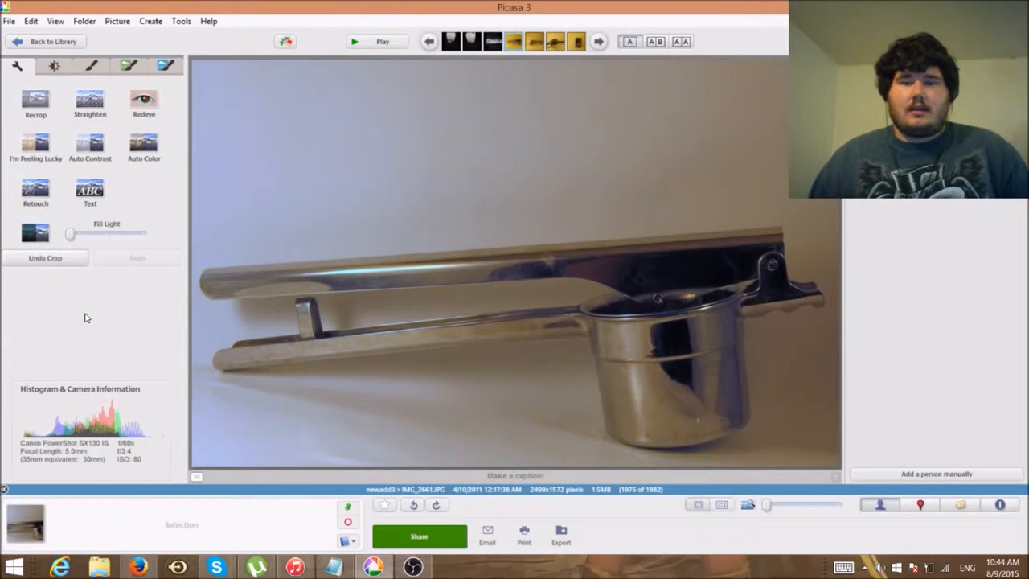
mouse_move(49, 40)
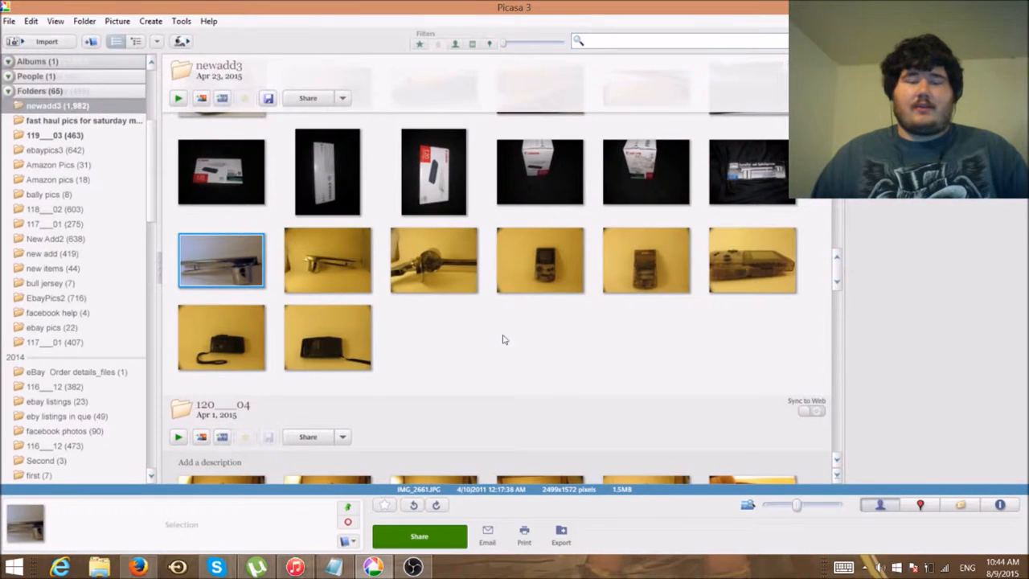
mouse_move(336, 266)
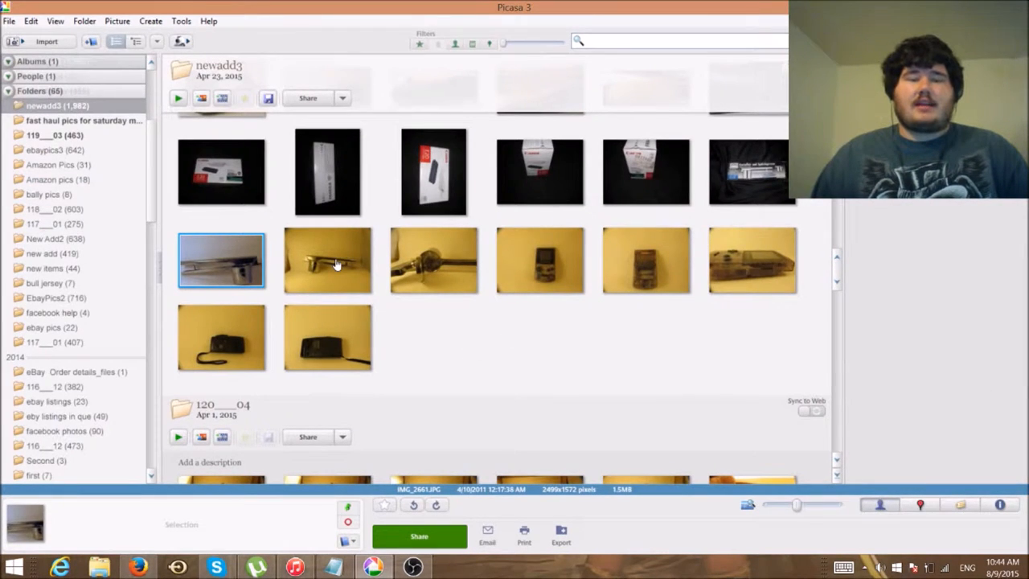
double_click(327, 259)
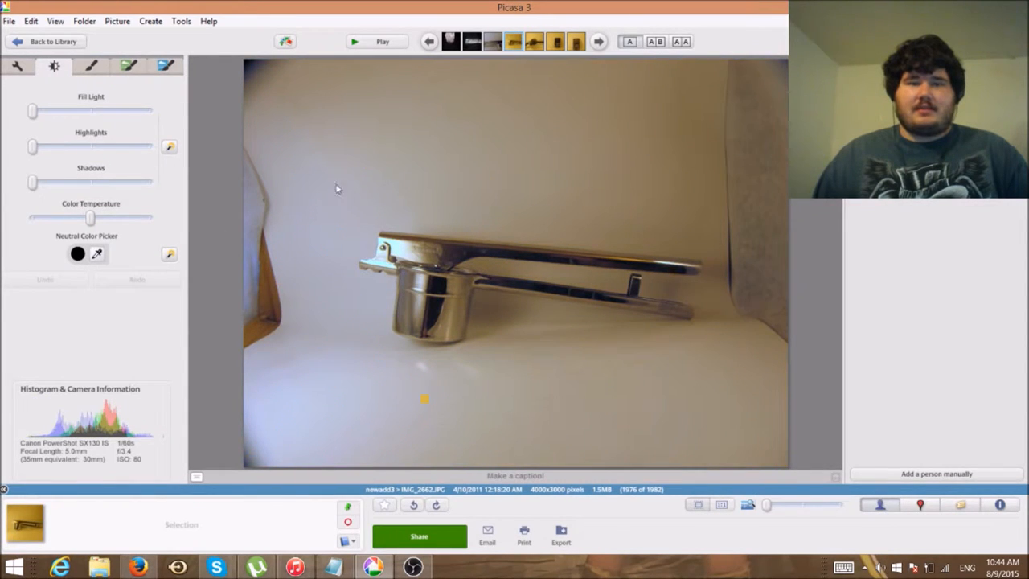
Paste the ricer photo's colour correction onto the six remaining yellow-background photos
click(48, 41)
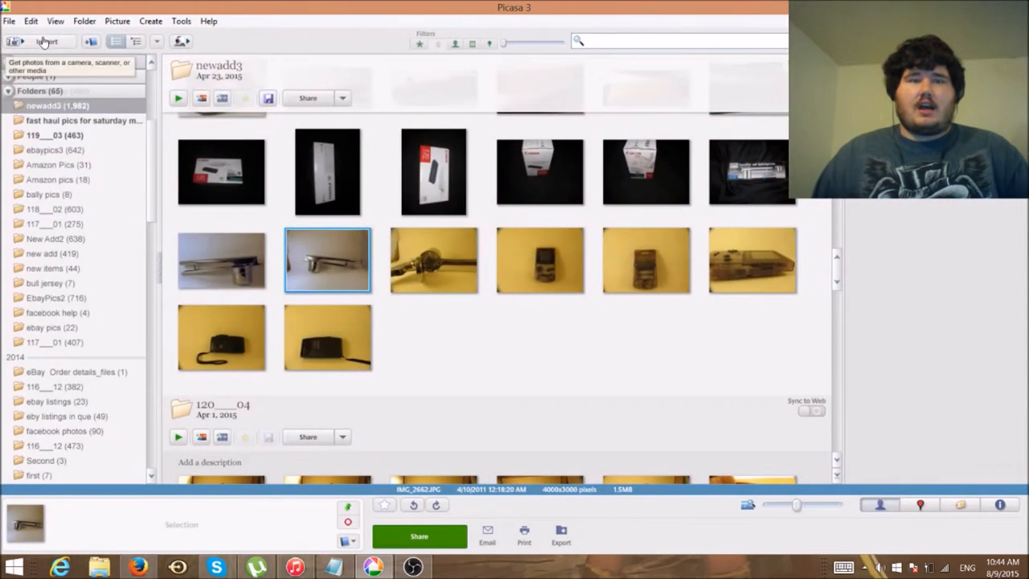
double_click(327, 260)
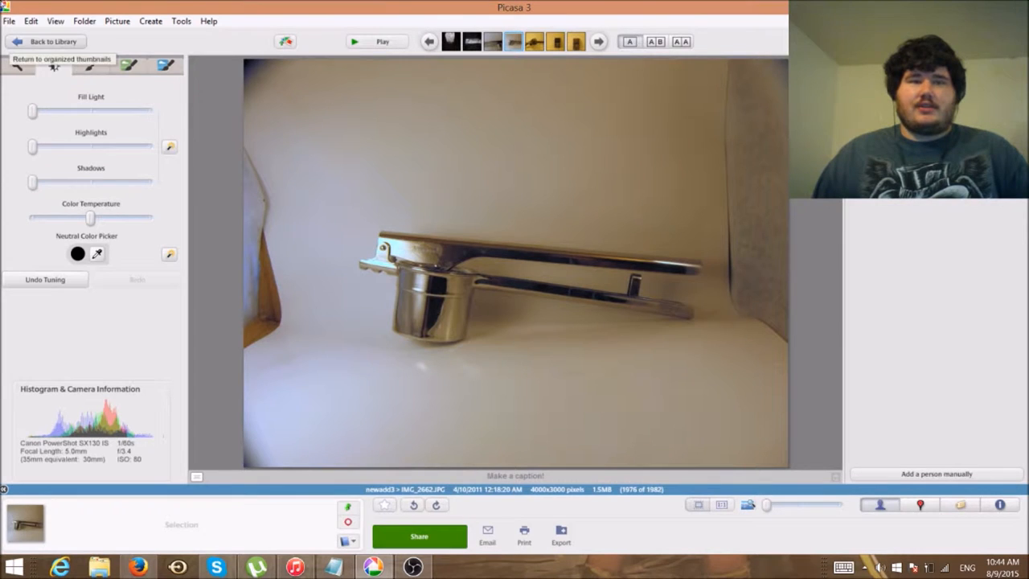
click(30, 20)
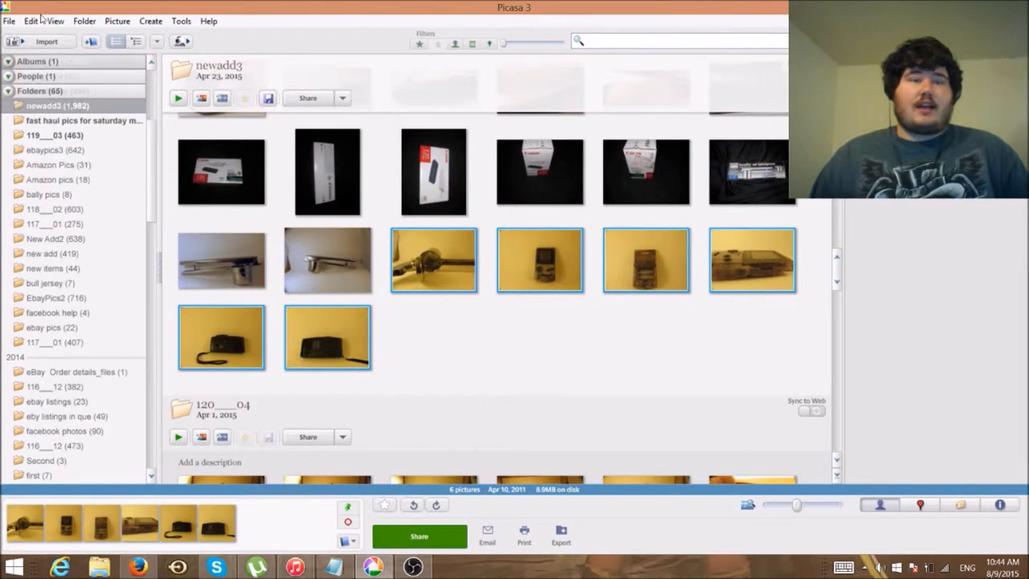
click(31, 21)
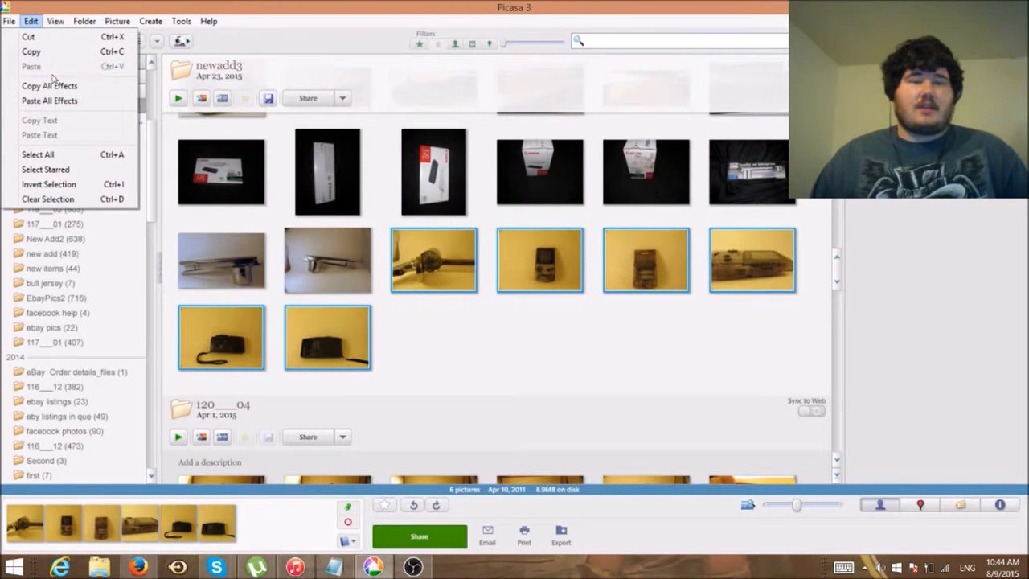
mouse_move(56, 99)
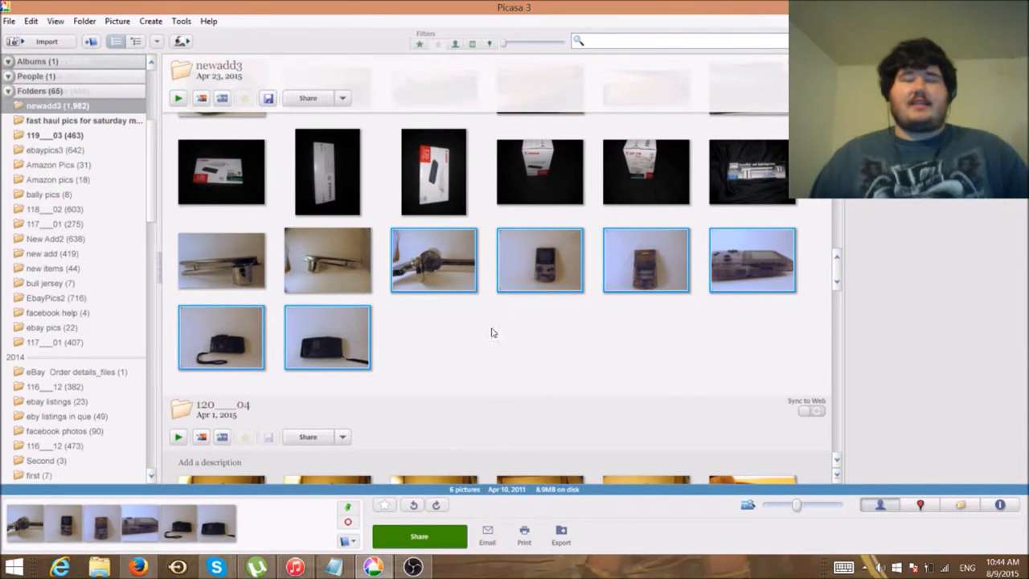
mouse_move(453, 408)
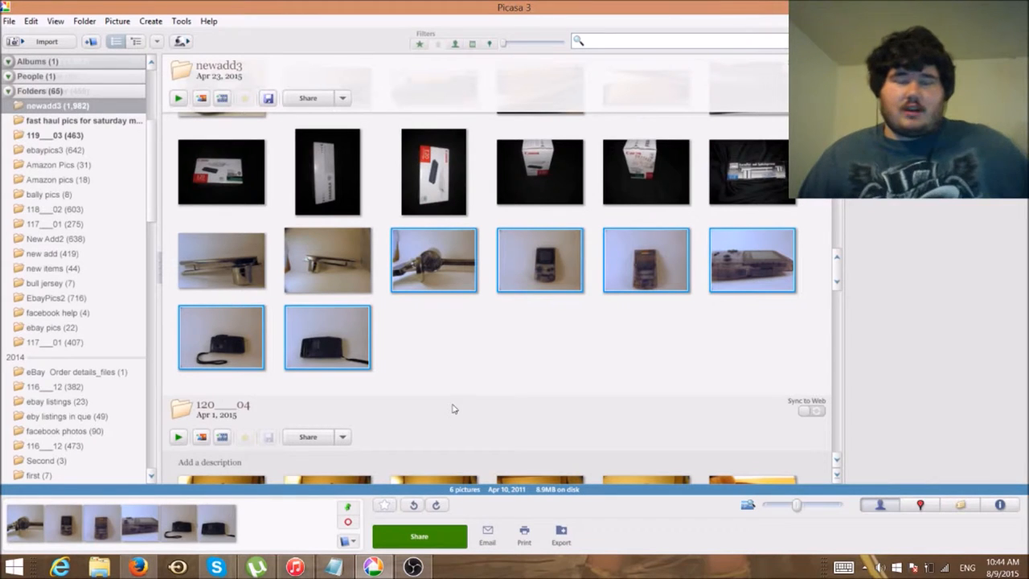
Crop the second ricer photo and the Game Boy Color front photo around each item
double_click(433, 259)
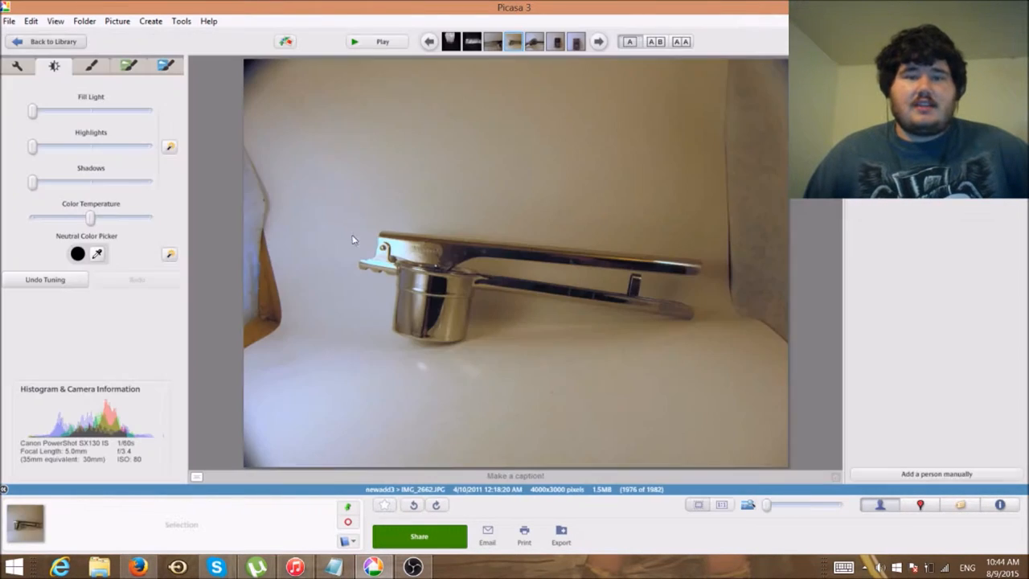
click(17, 65)
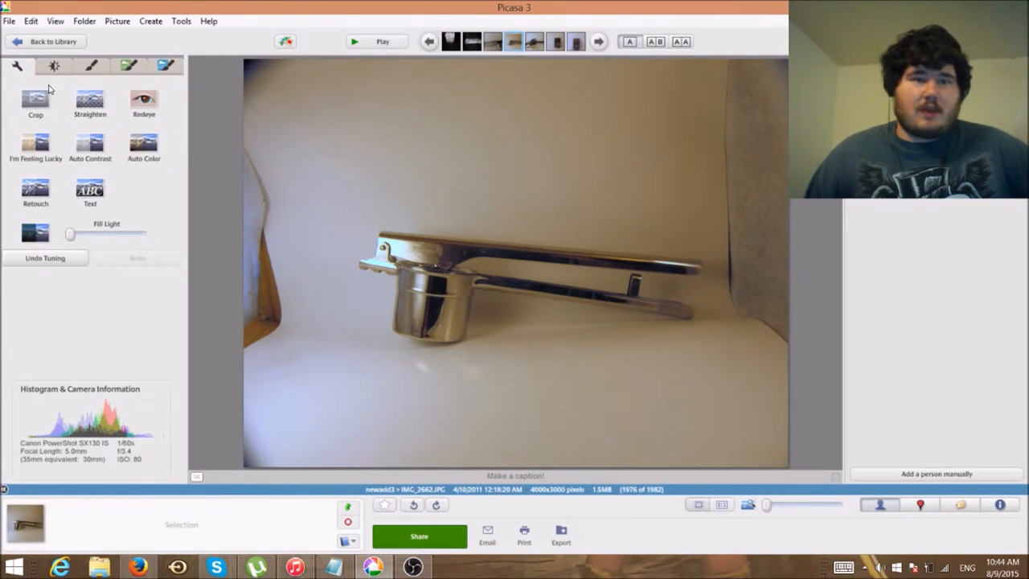
click(36, 100)
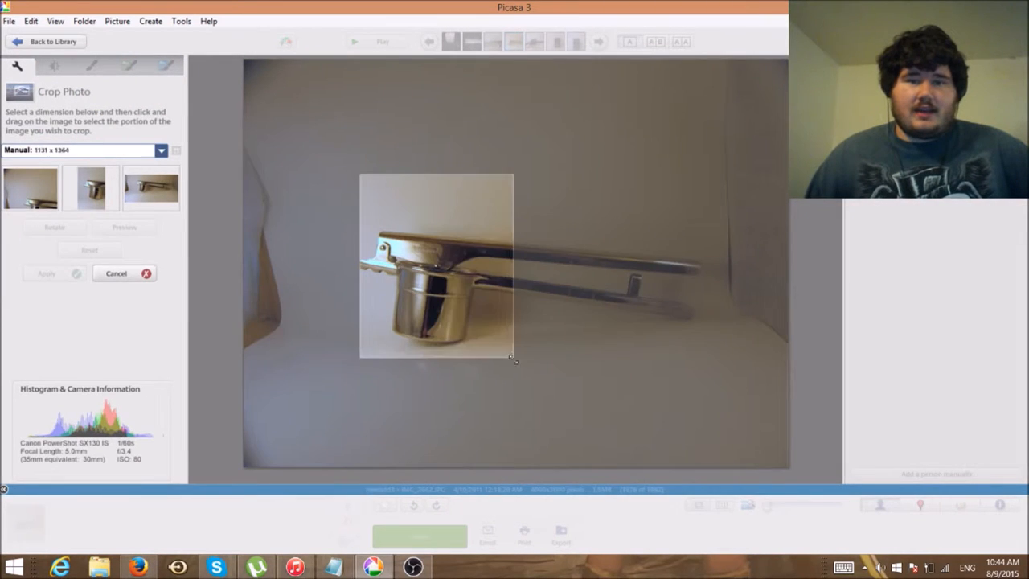
drag(514, 359, 712, 344)
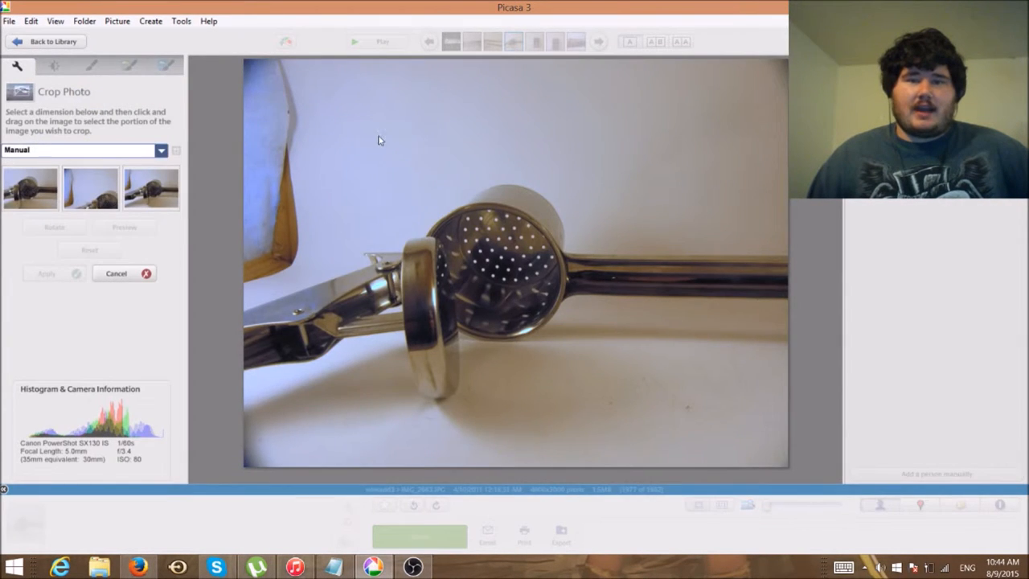
drag(379, 138, 792, 397)
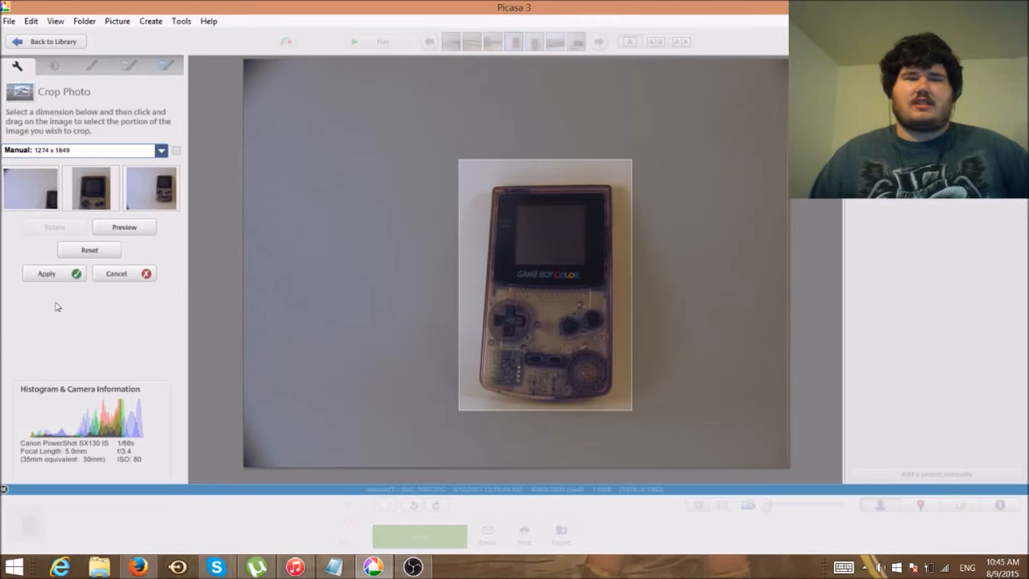
click(45, 273)
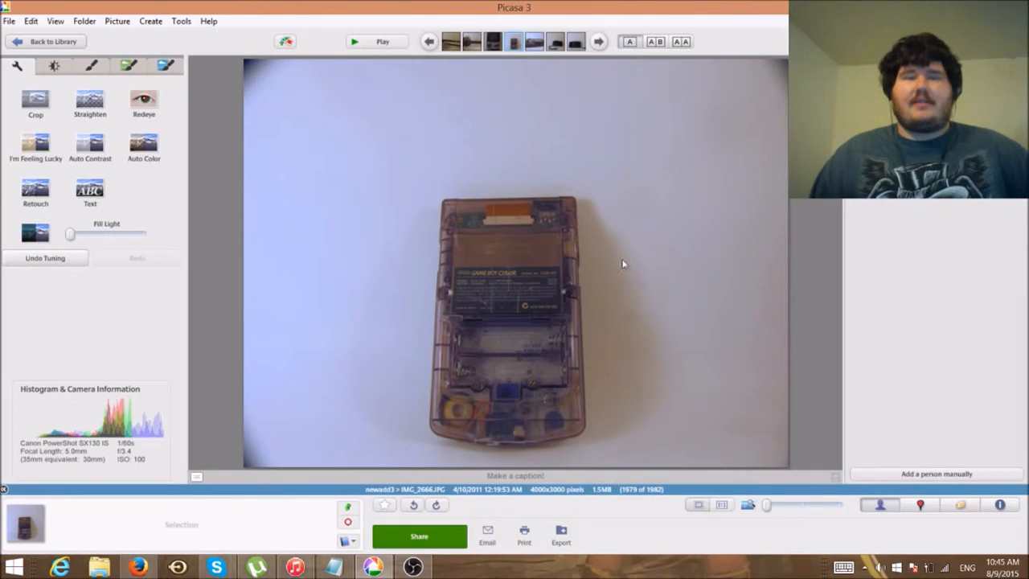
Crop the Game Boy Color back photo tightly, then open the side-view photo
click(35, 103)
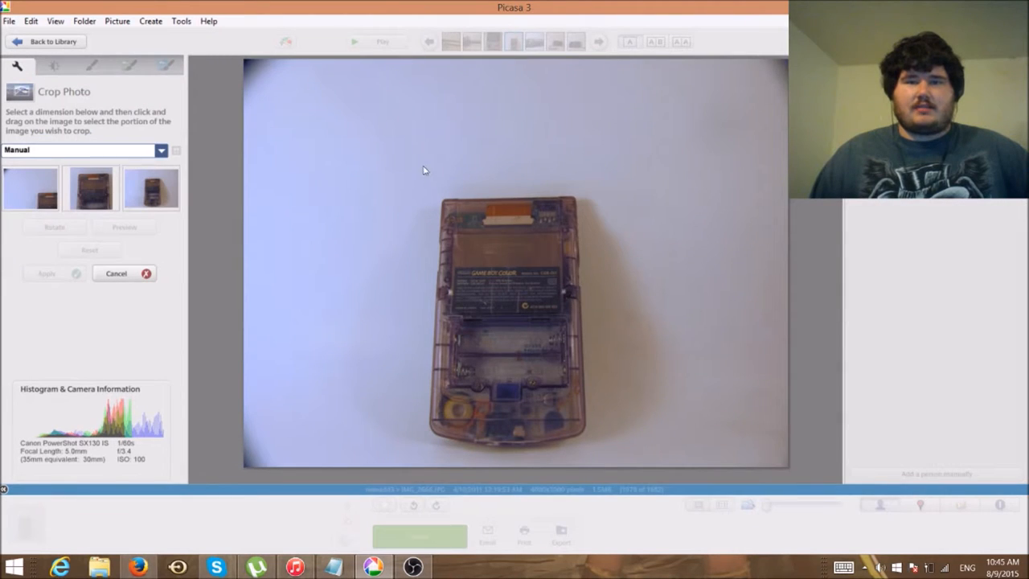
drag(424, 168, 585, 450)
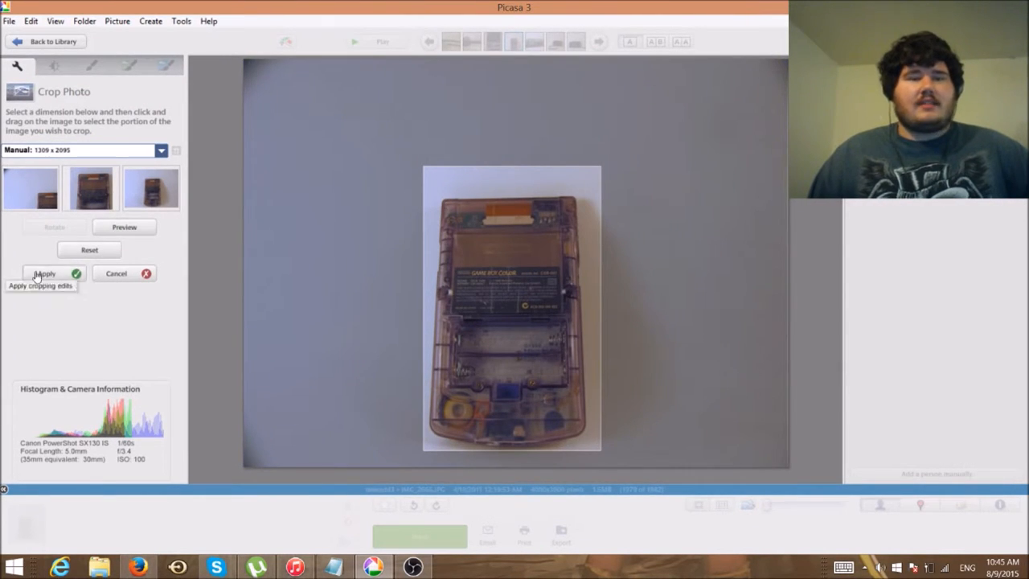
click(44, 273)
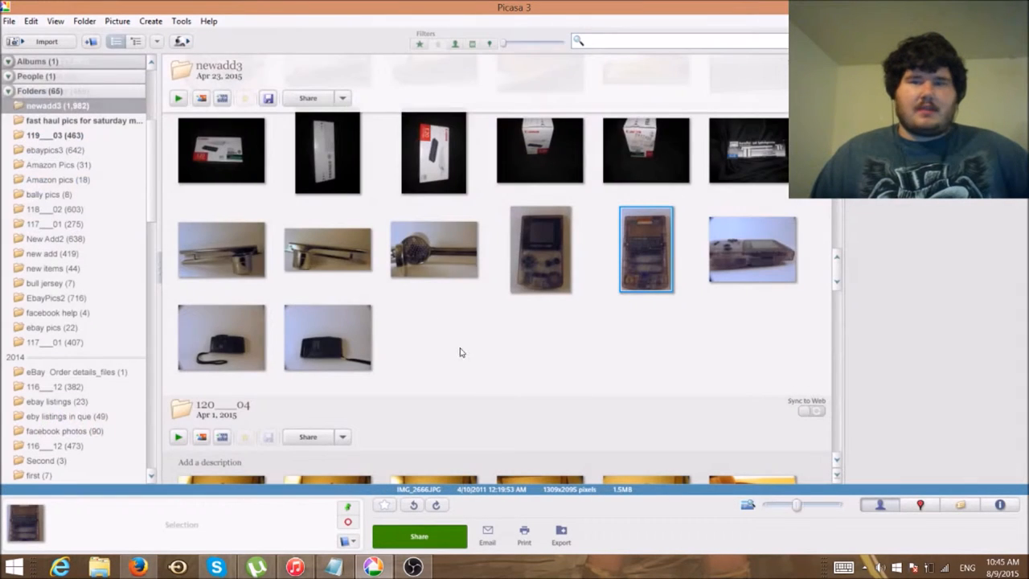
double_click(645, 250)
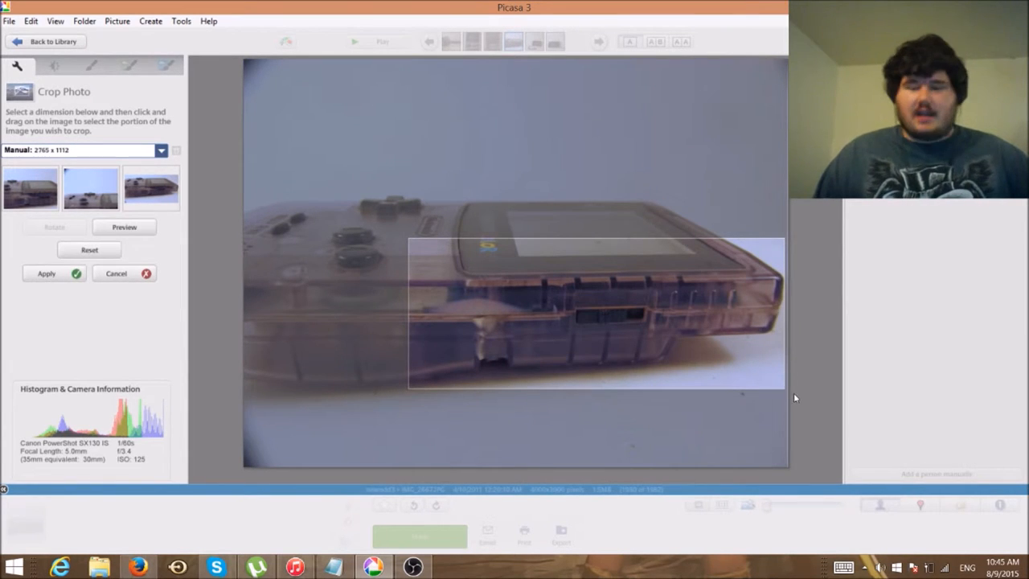
mouse_move(35, 306)
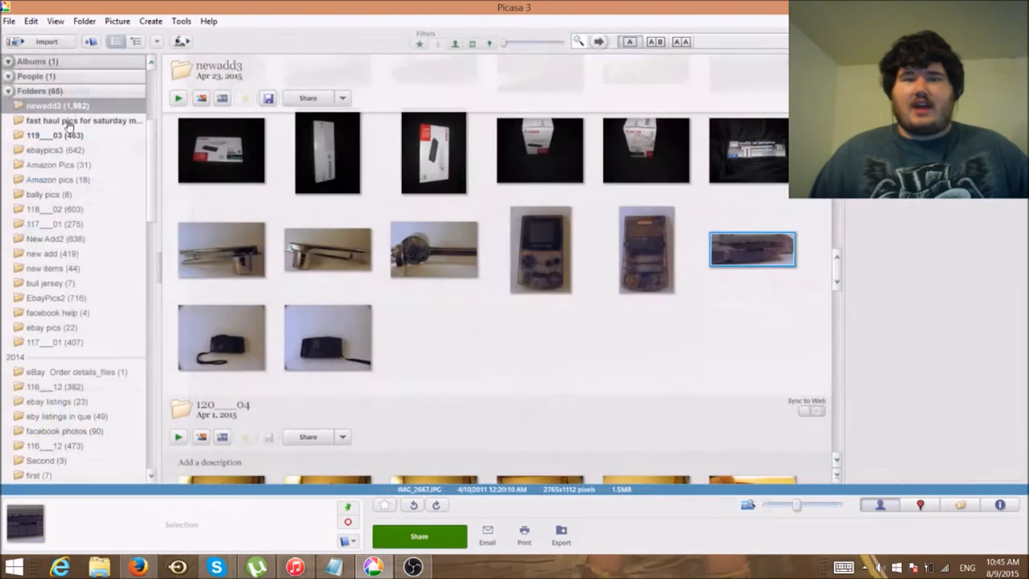
Crop the Radio Shack recorder's front photo tightly around the recorder
double_click(752, 250)
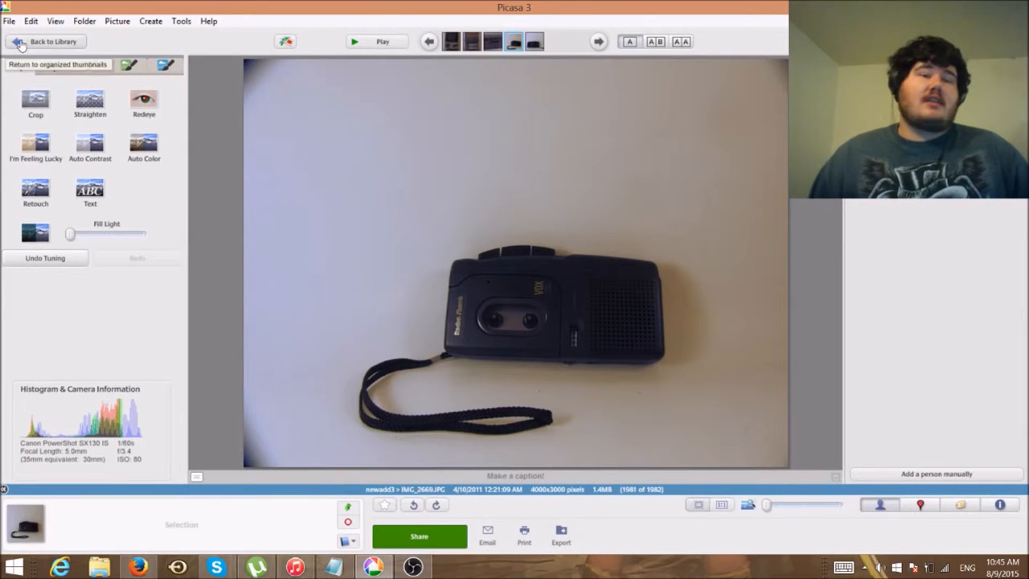
click(35, 100)
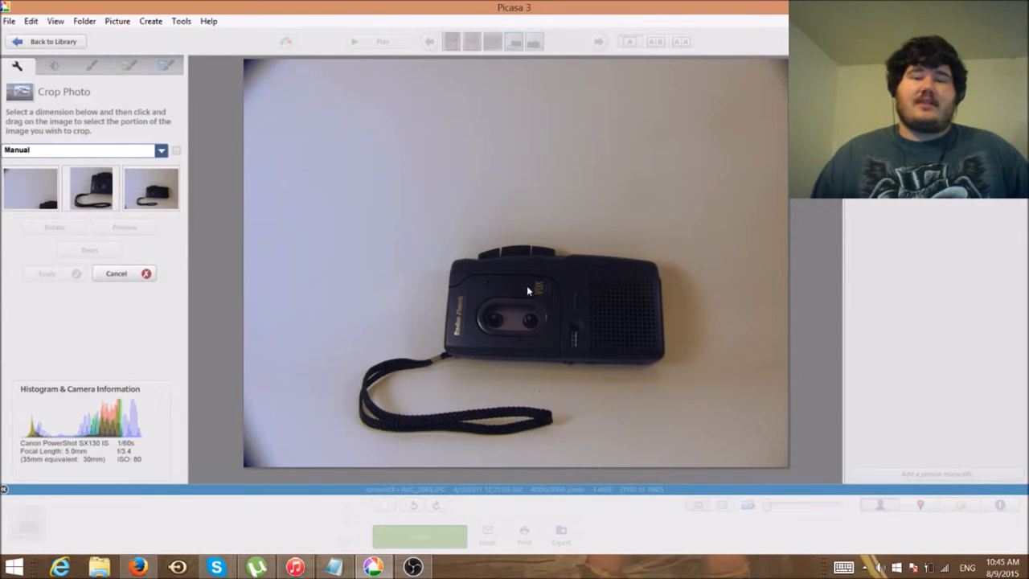
drag(528, 291, 691, 452)
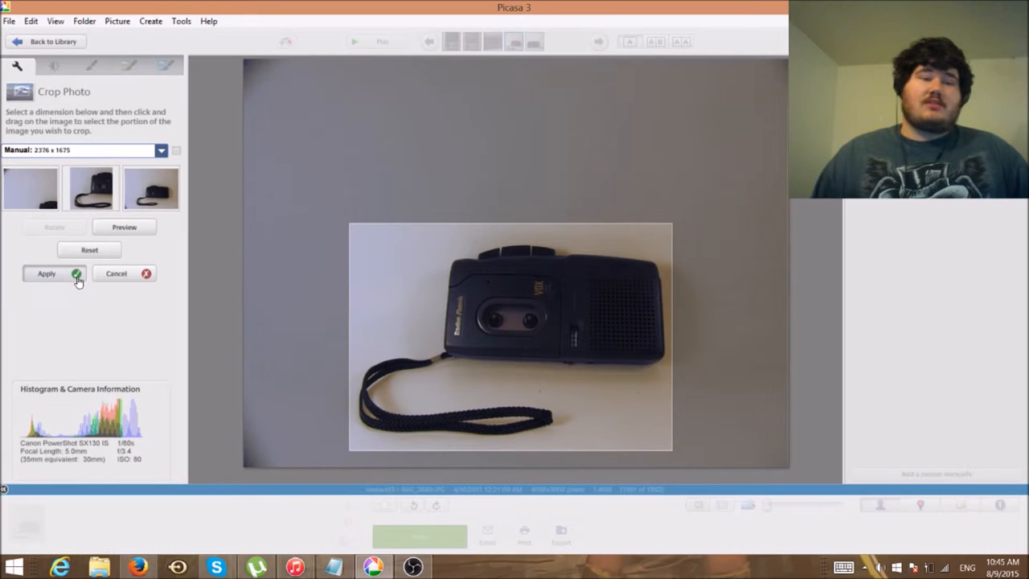
click(46, 273)
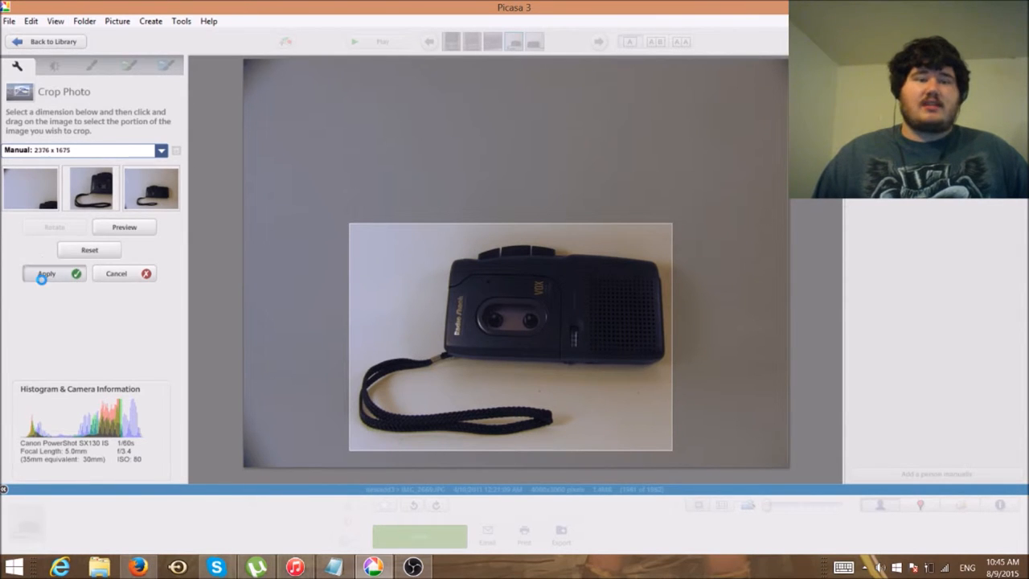
click(45, 273)
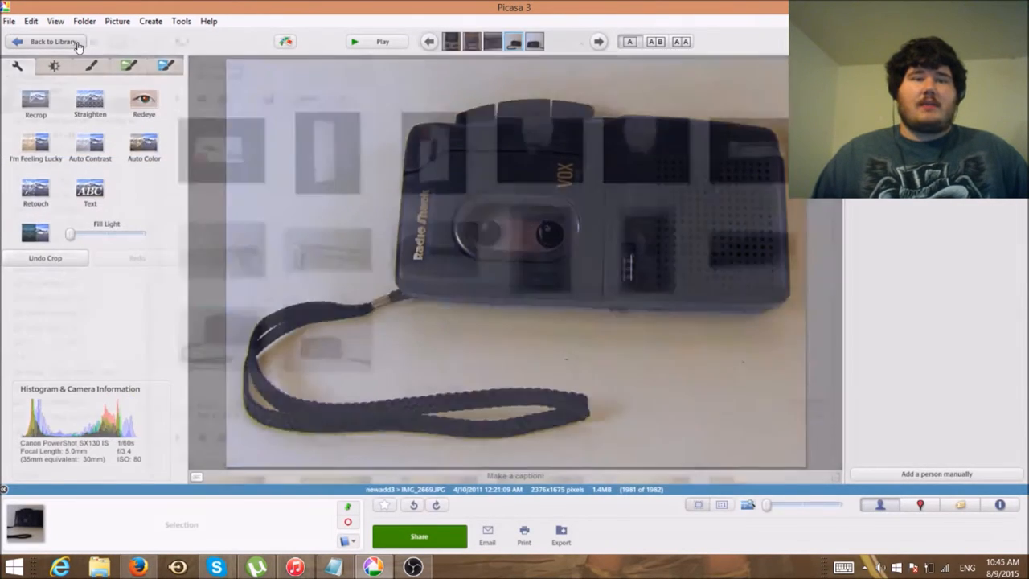
Crop the recorder's back photo tightly around the recorder
click(597, 41)
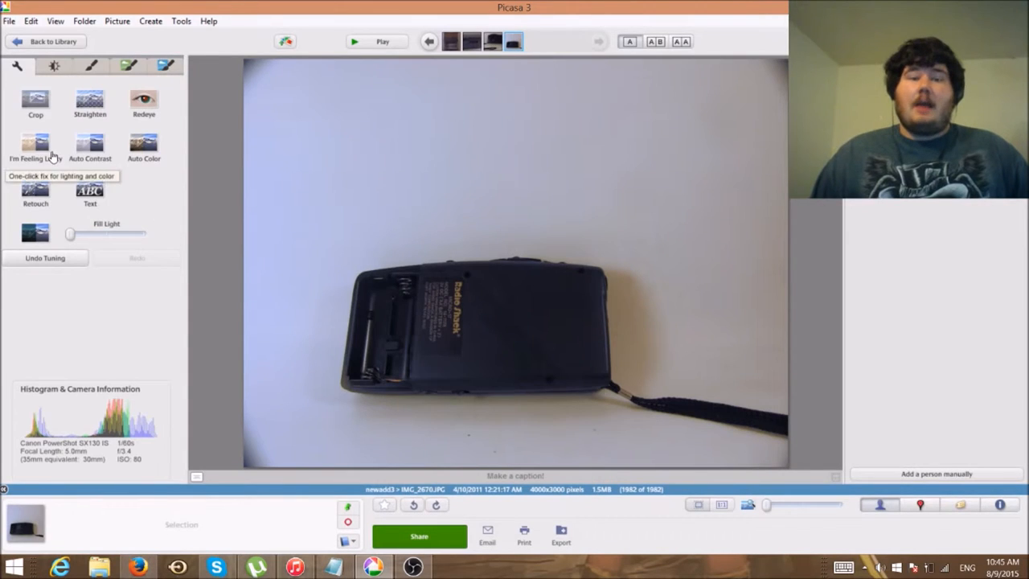
click(35, 100)
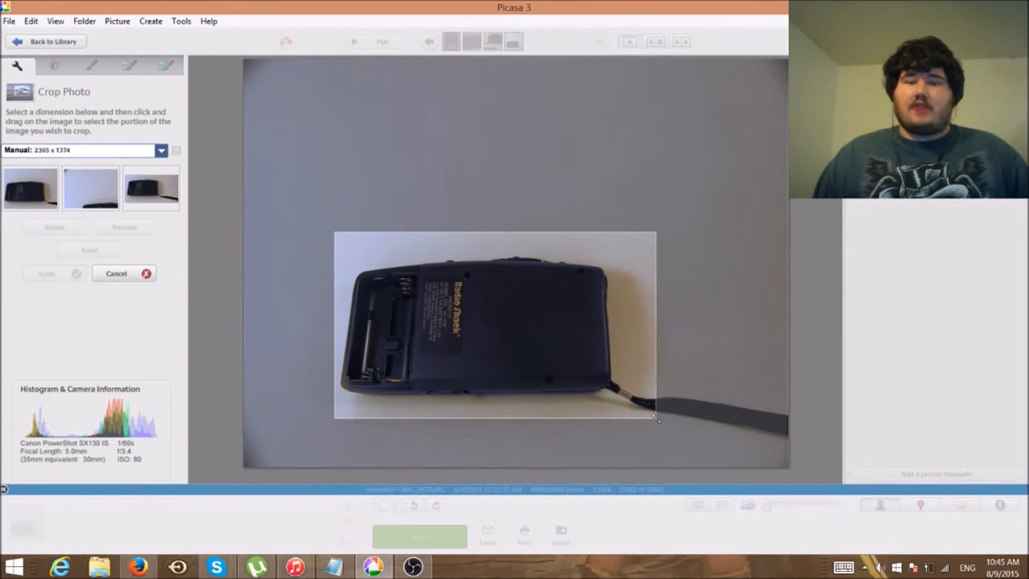
drag(657, 418, 764, 423)
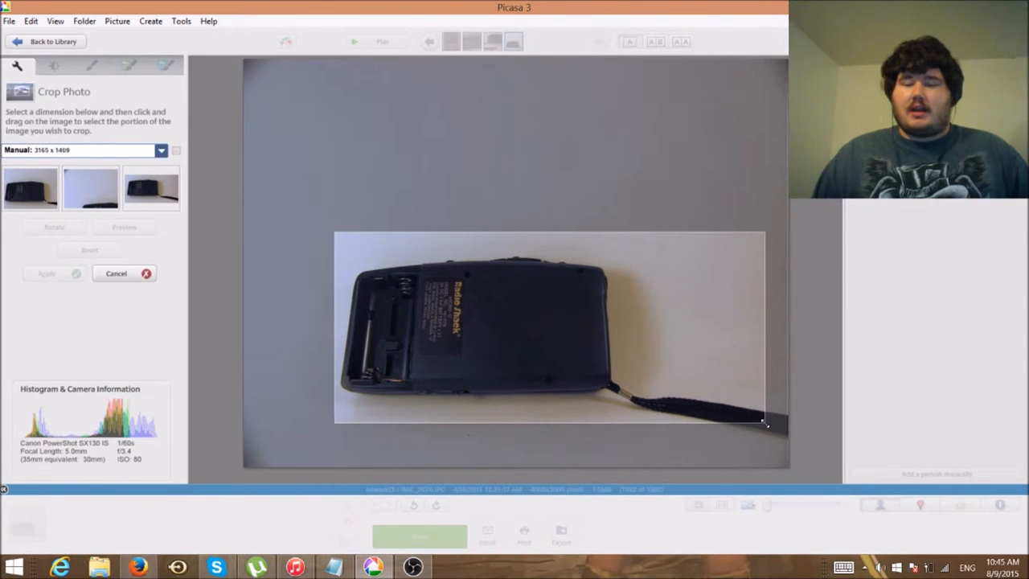
drag(763, 423, 591, 407)
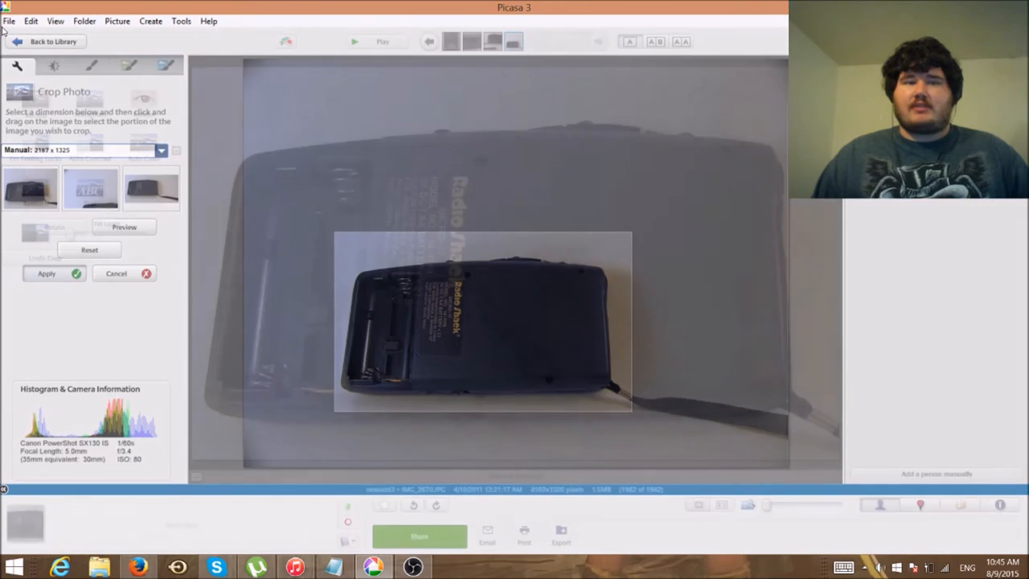
click(46, 273)
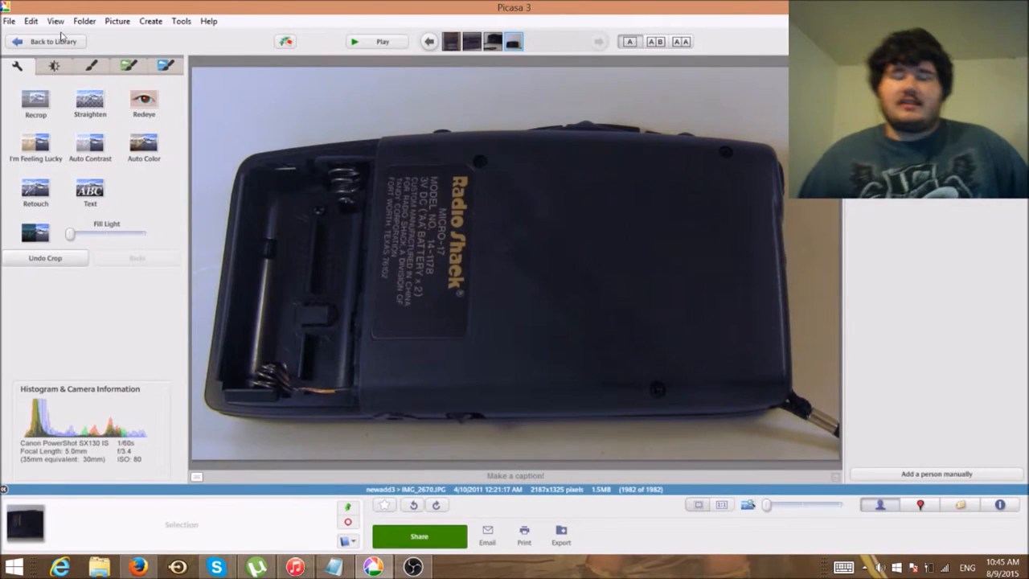
click(46, 41)
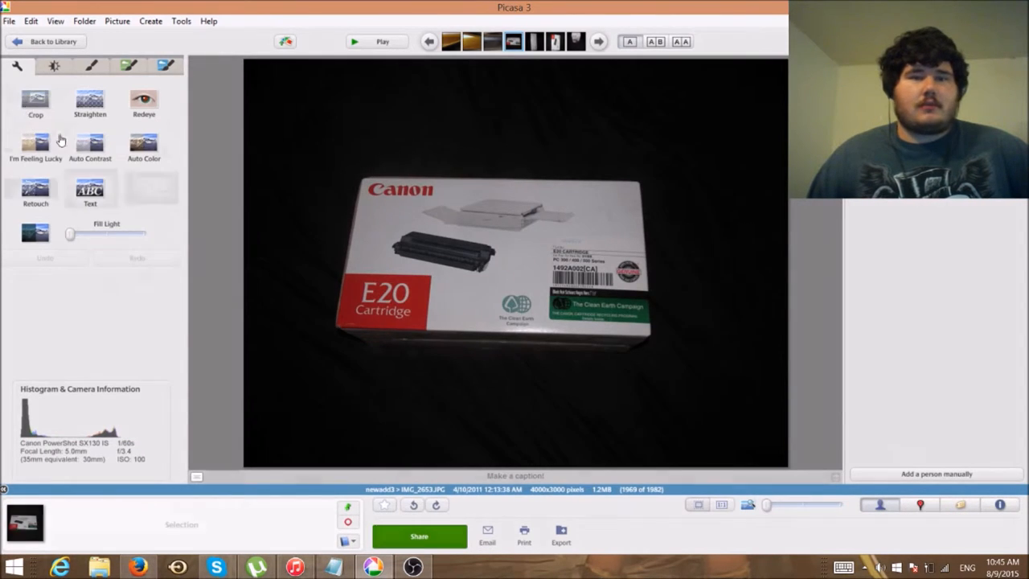
Crop the upright FRAGILE box photo
click(35, 103)
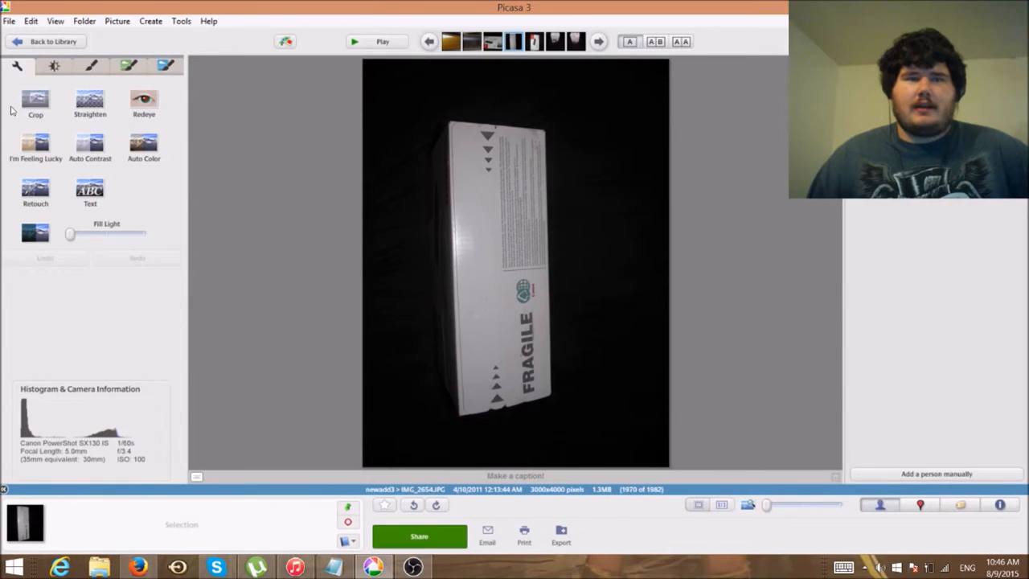
click(36, 100)
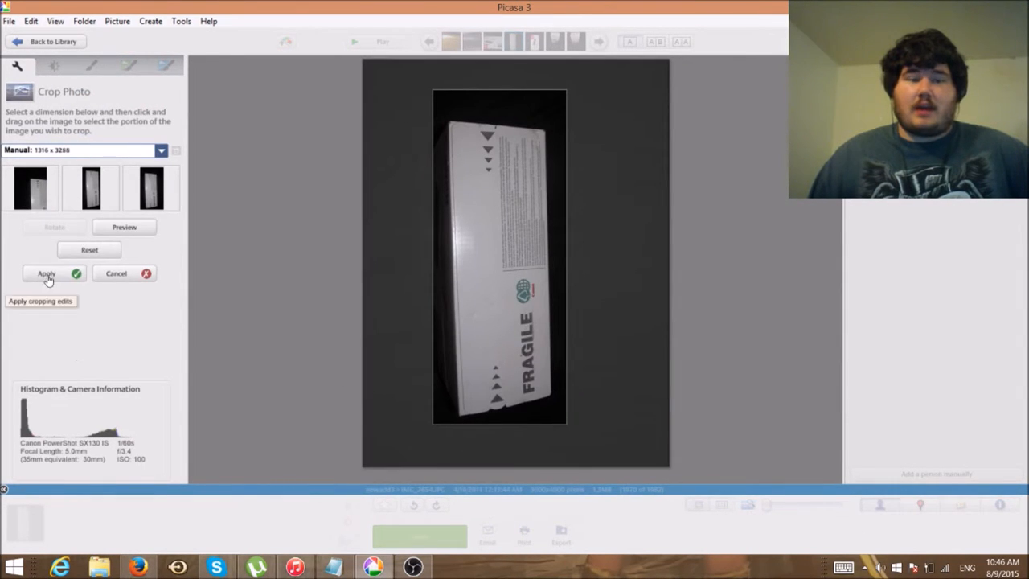
click(46, 273)
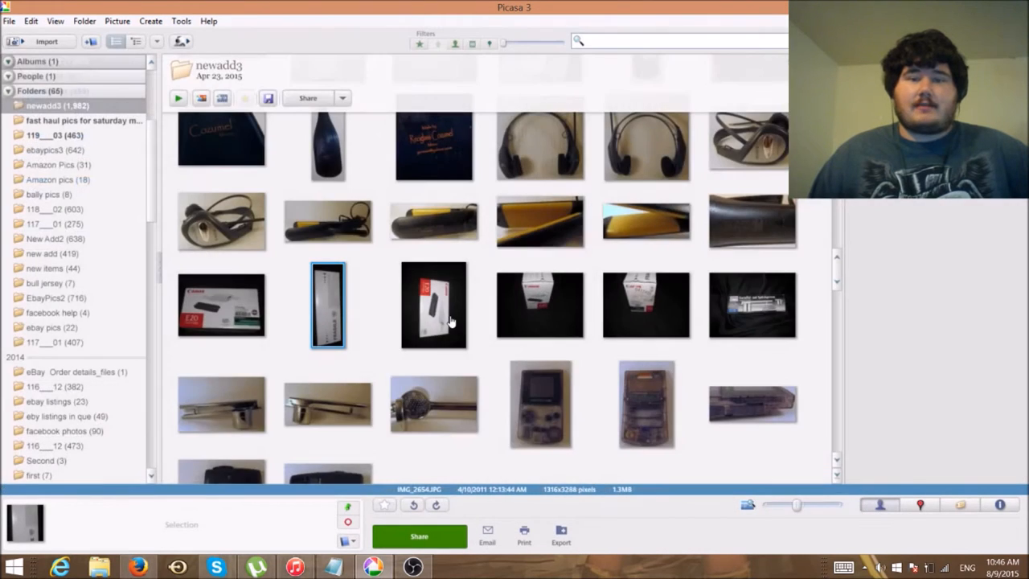
Crop the sideways Canon E20 box photo and the box-top photo around the box
double_click(434, 303)
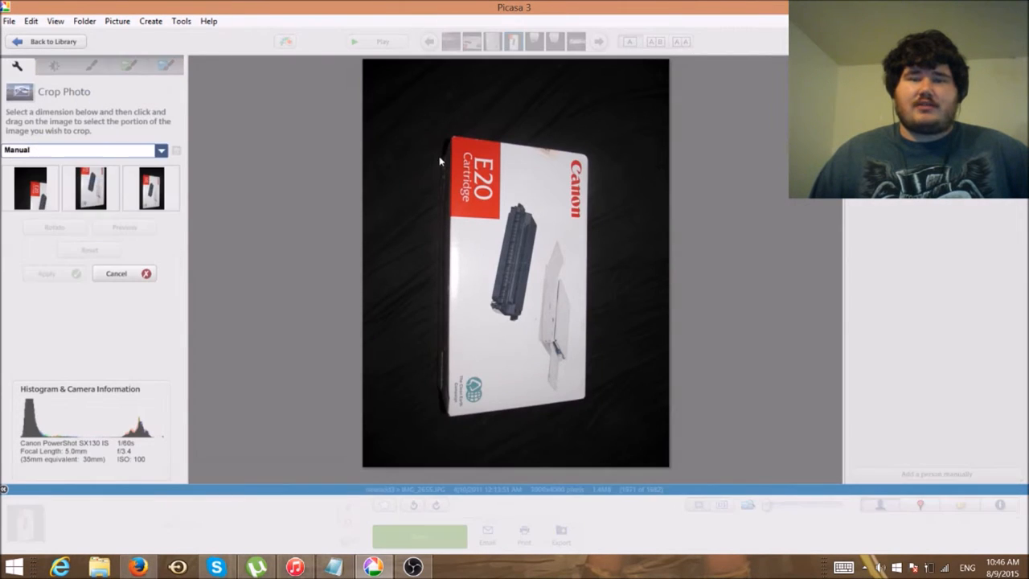
drag(438, 161, 608, 428)
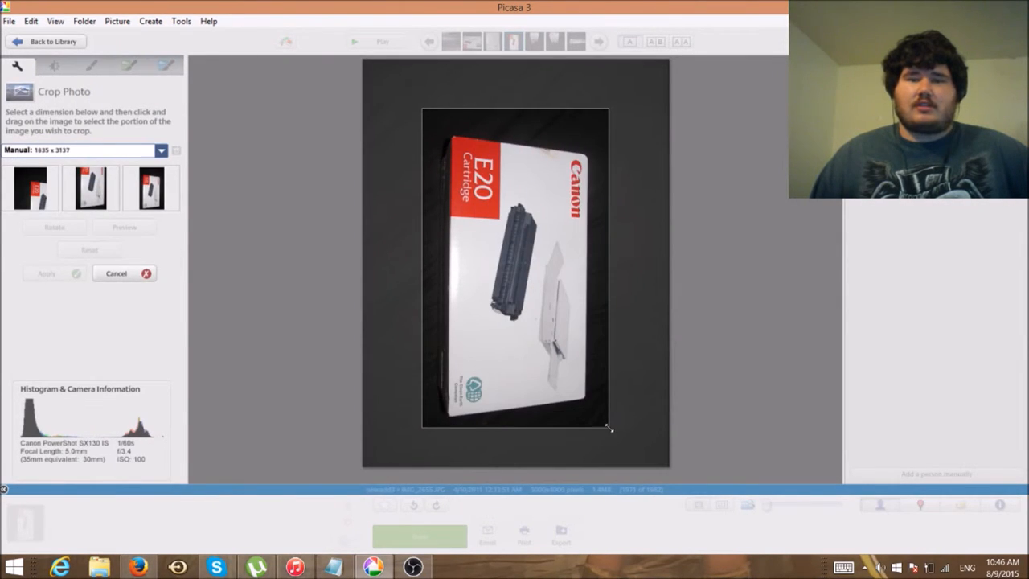
click(46, 273)
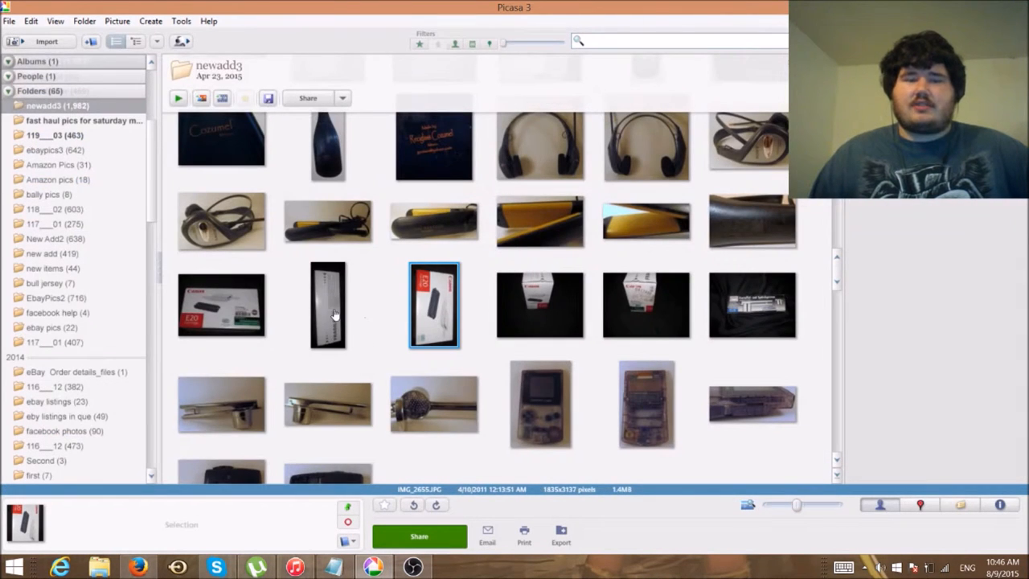
mouse_move(689, 309)
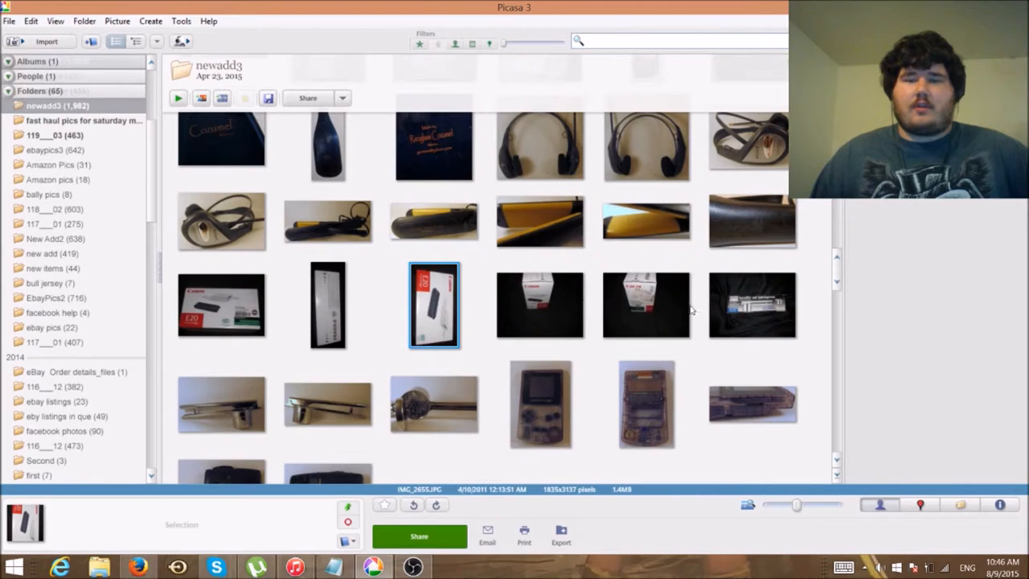
mouse_move(327, 307)
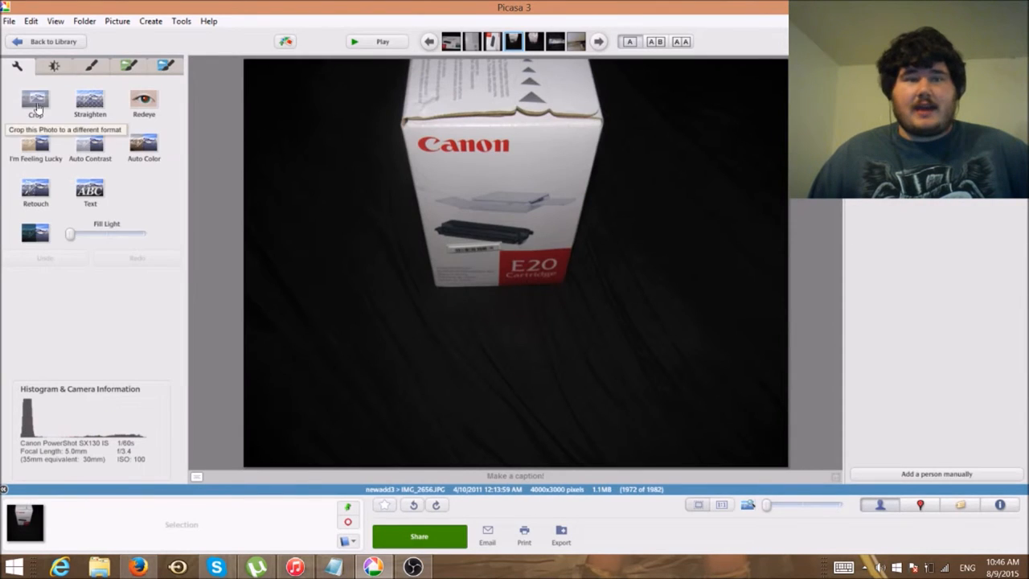
click(35, 103)
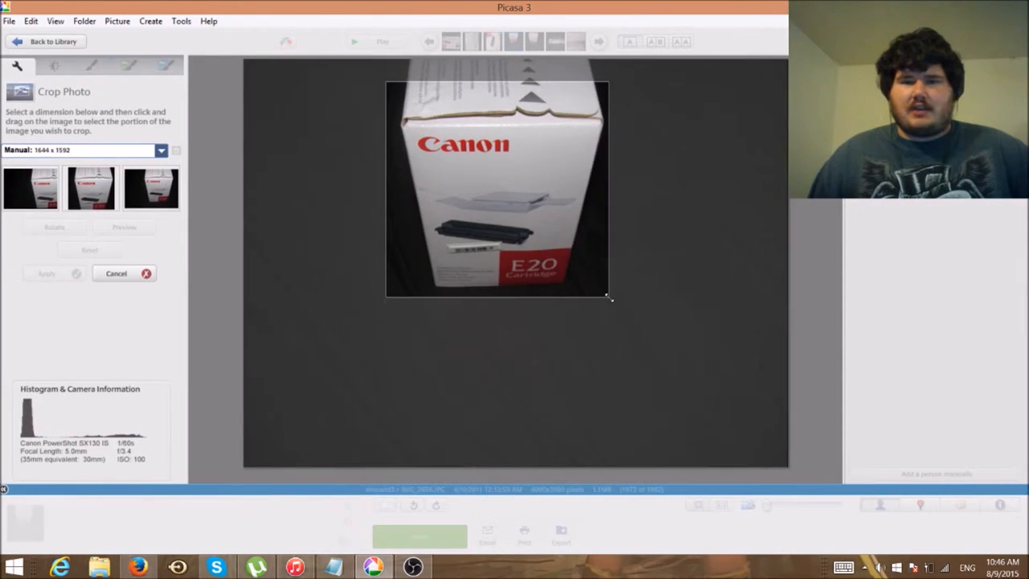
drag(608, 297, 628, 309)
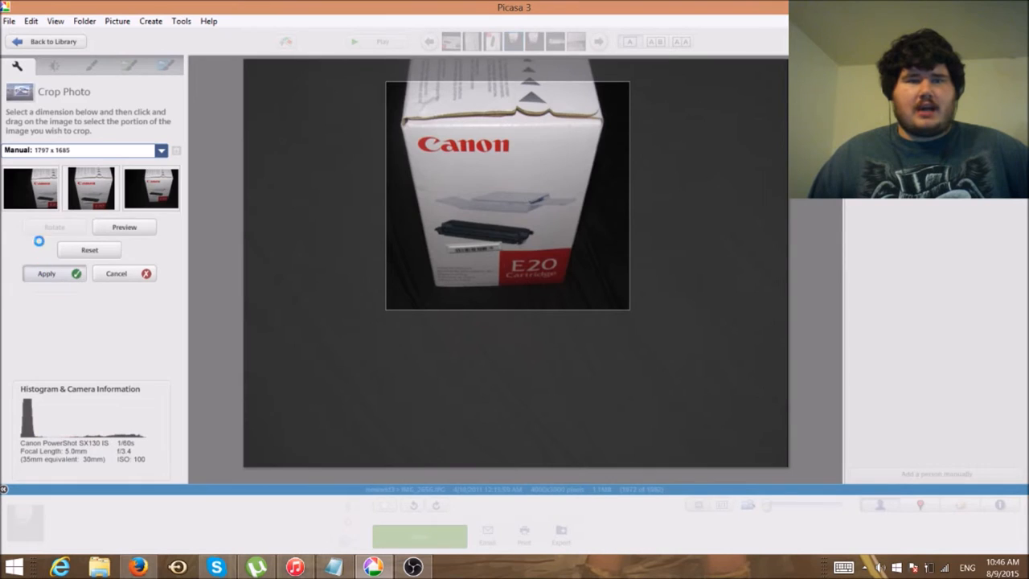
click(53, 41)
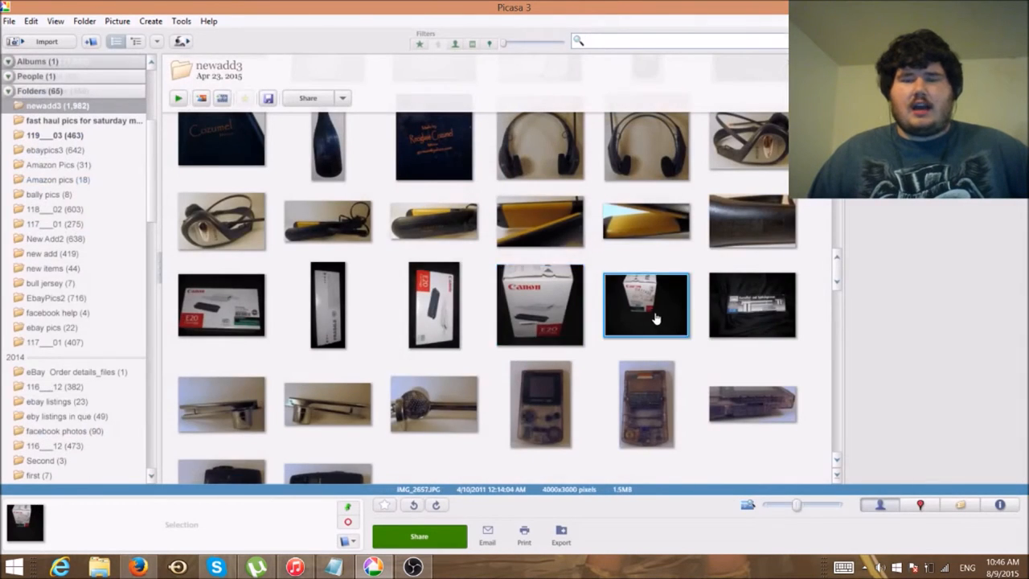
Crop the labelled E20 box photo around the box, then open the press box photo
double_click(646, 305)
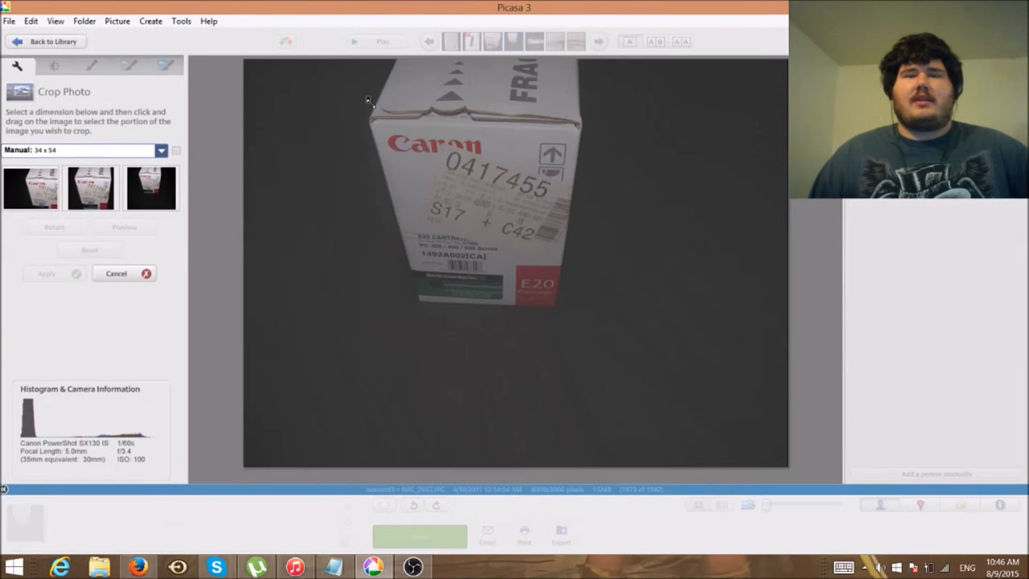
drag(368, 100, 628, 335)
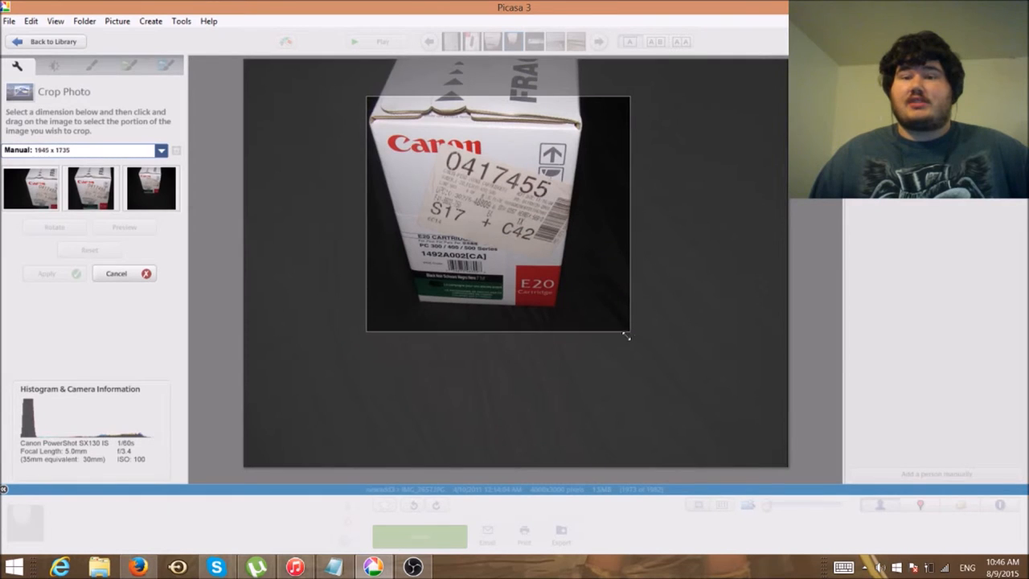
drag(627, 325, 604, 322)
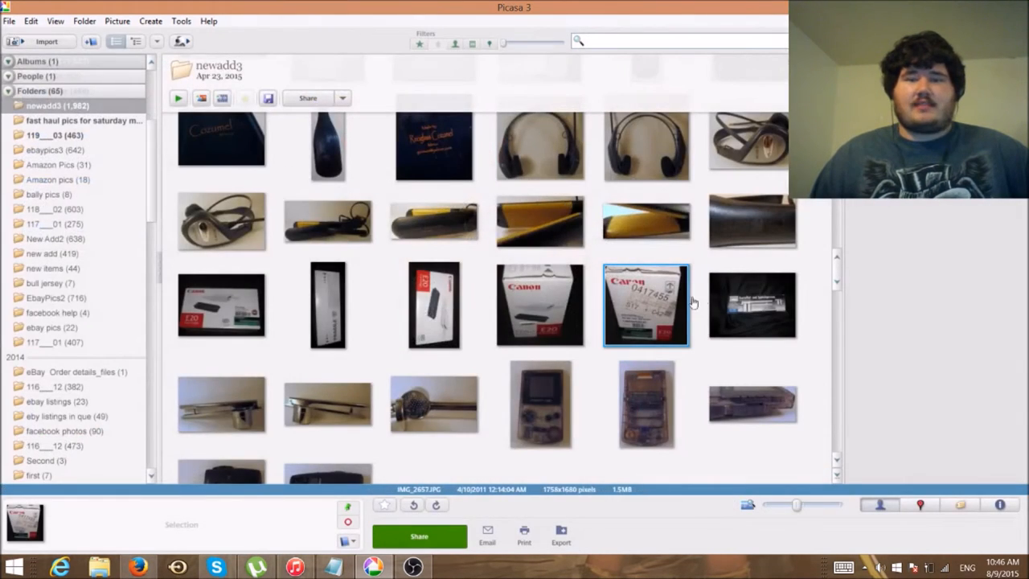
double_click(645, 305)
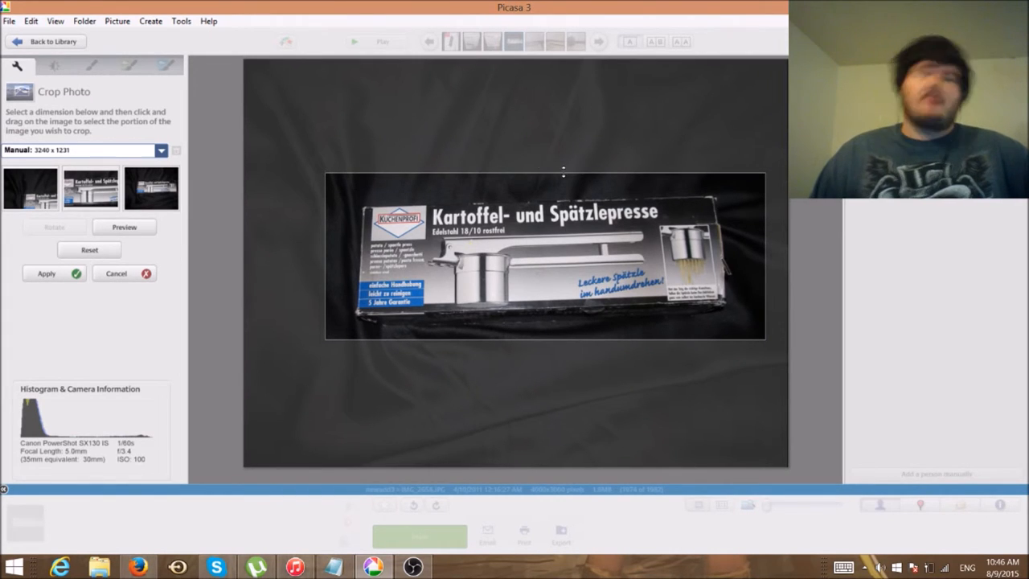
mouse_move(479, 283)
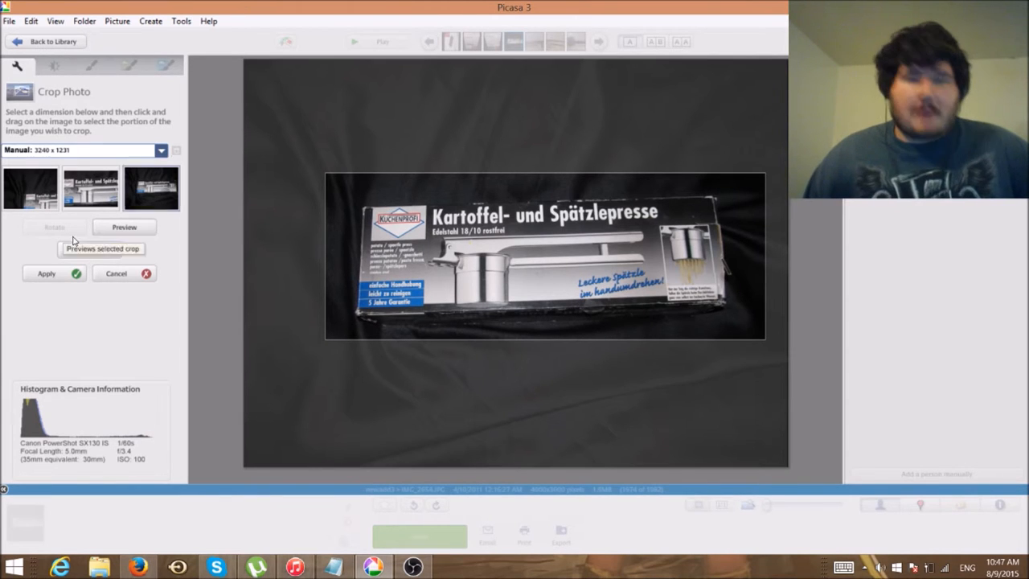
Apply the 3240 x 1231 crop around the Kartoffel- und Spätzlepresse box
click(46, 273)
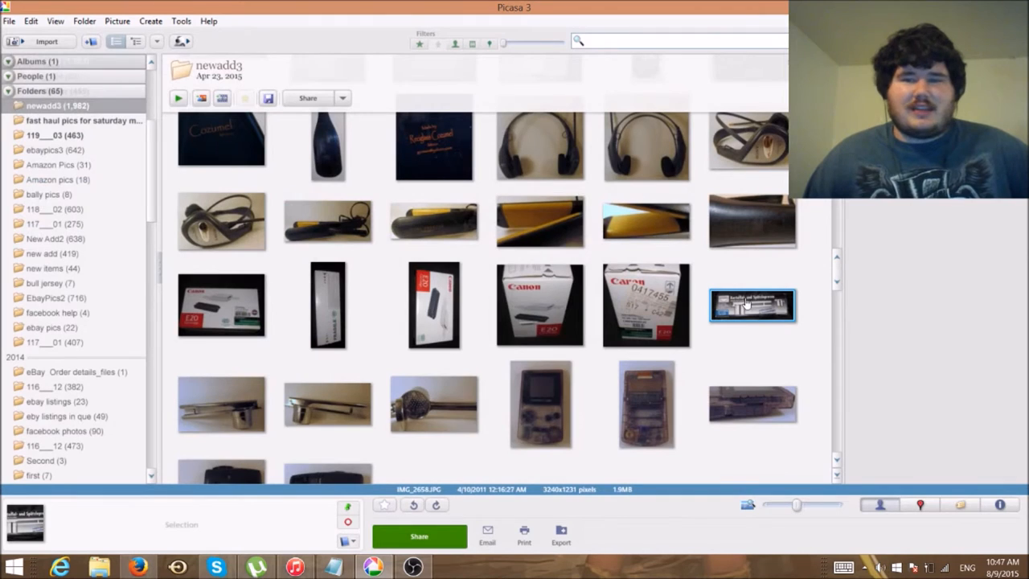
mouse_move(730, 304)
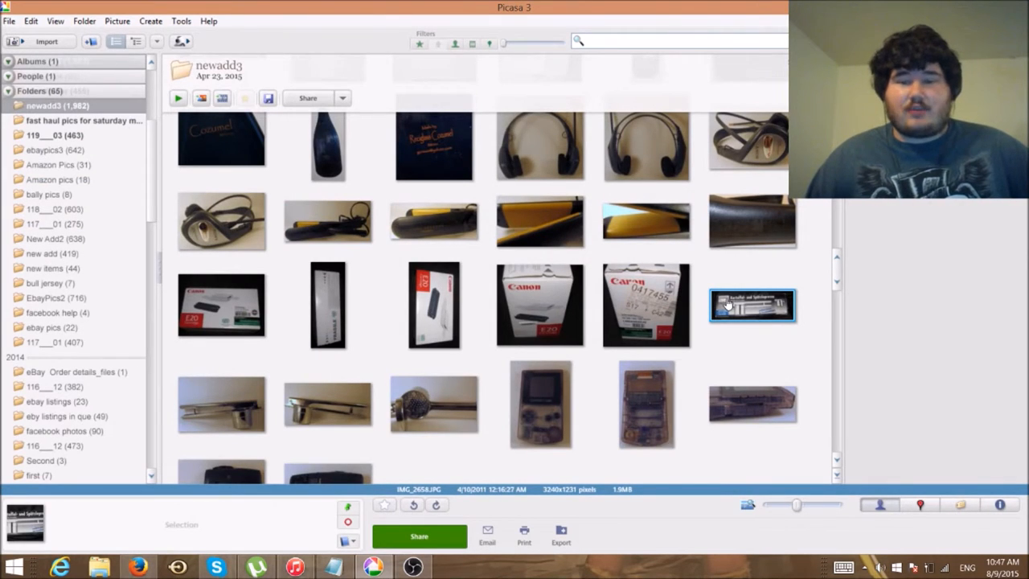
mouse_move(751, 306)
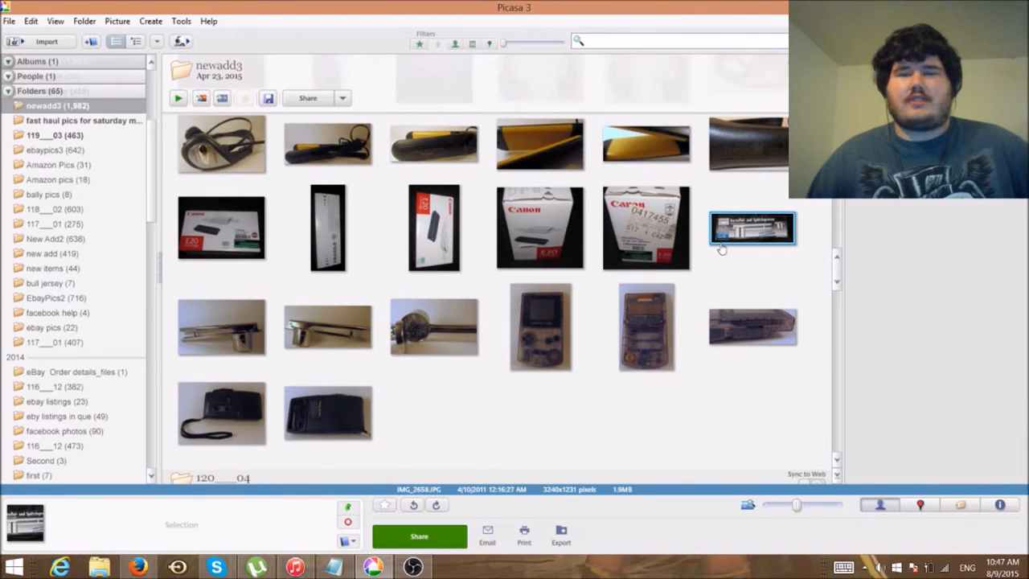
mouse_move(529, 347)
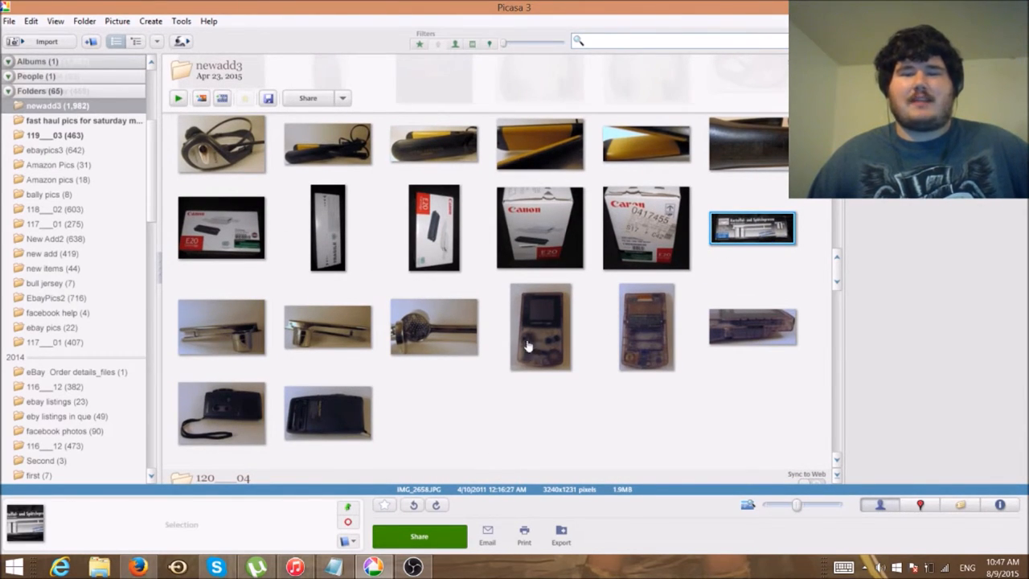
mouse_move(537, 345)
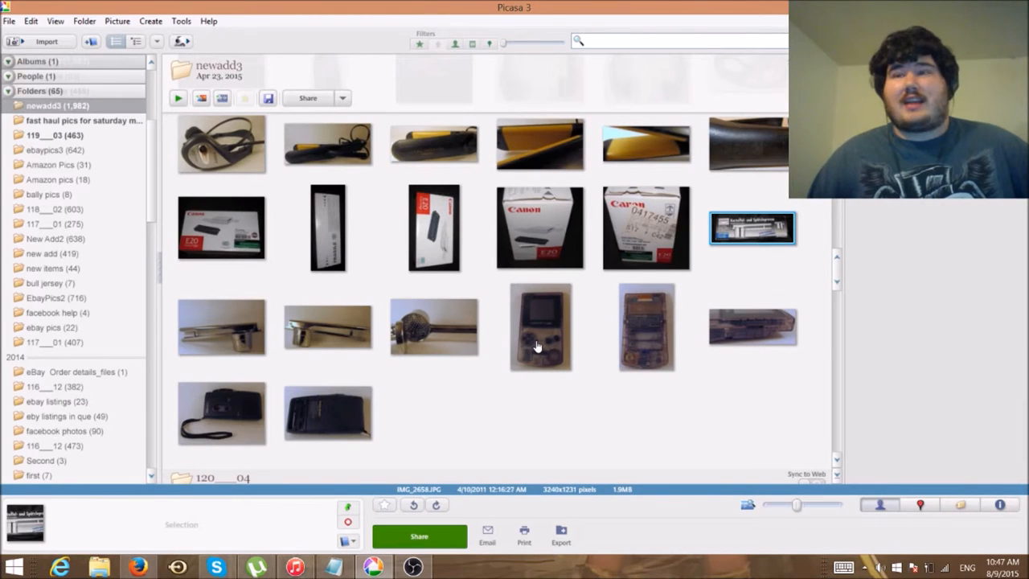
mouse_move(238, 413)
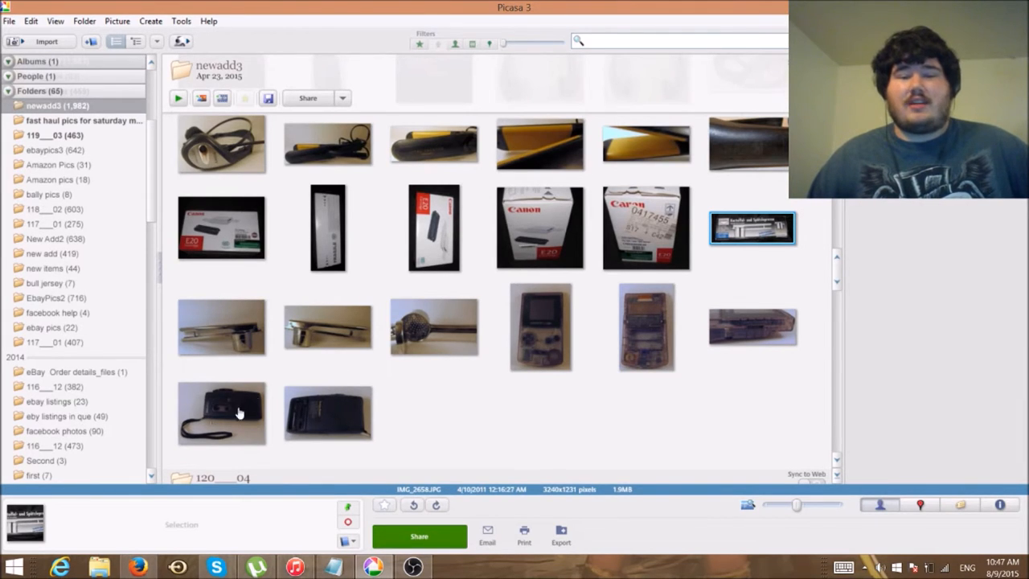
mouse_move(247, 421)
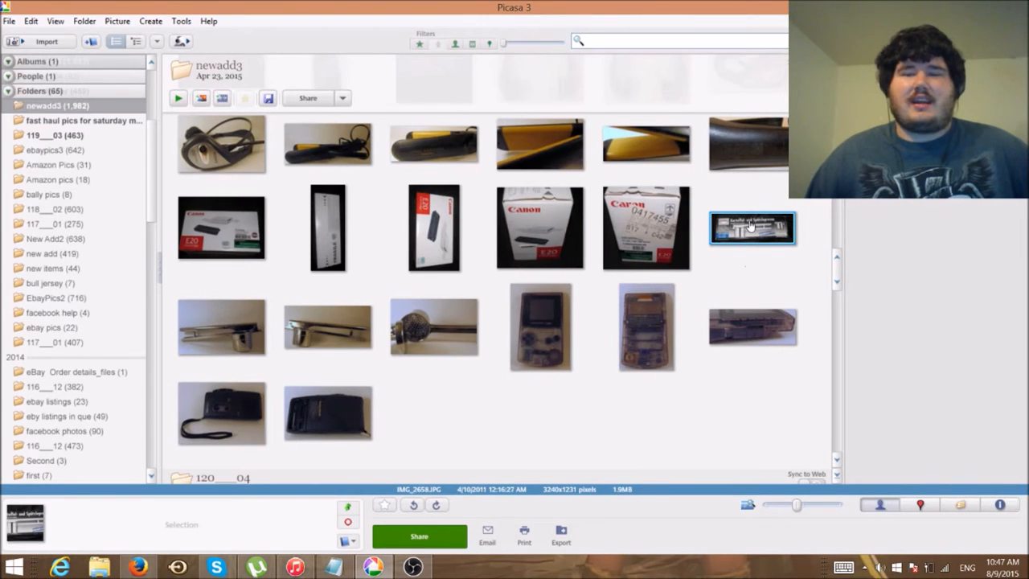
mouse_move(390, 336)
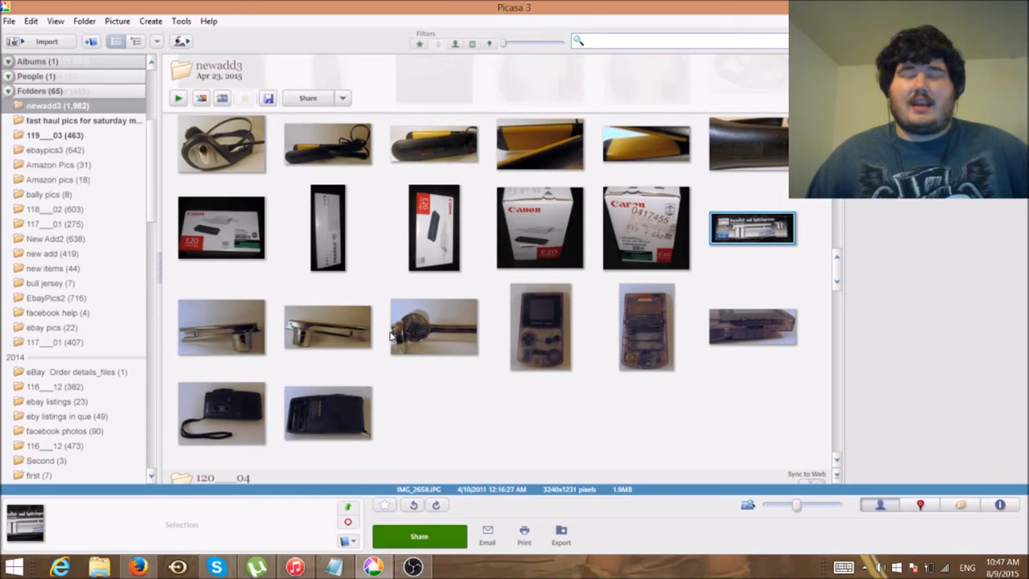
mouse_move(486, 319)
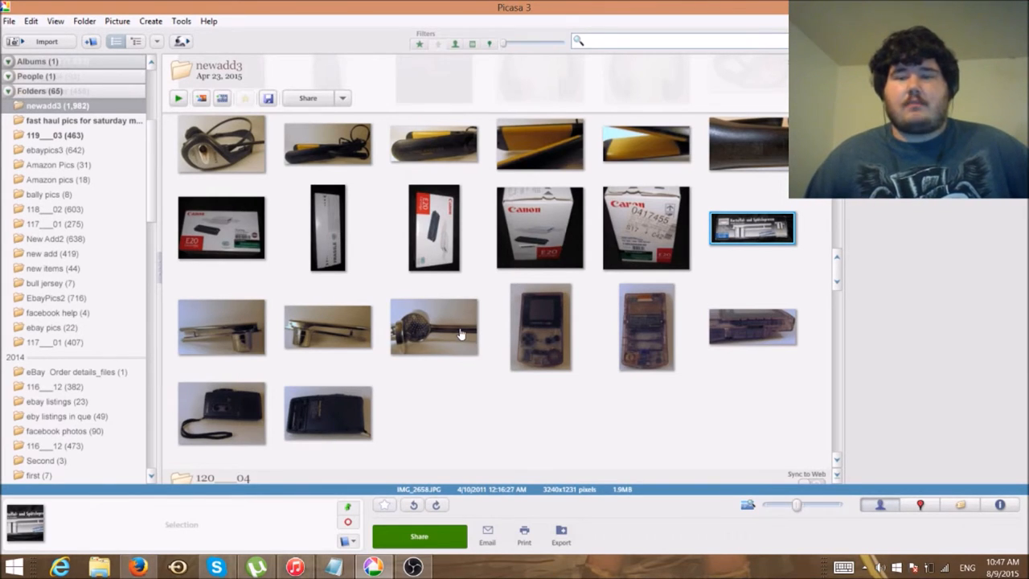
mouse_move(604, 376)
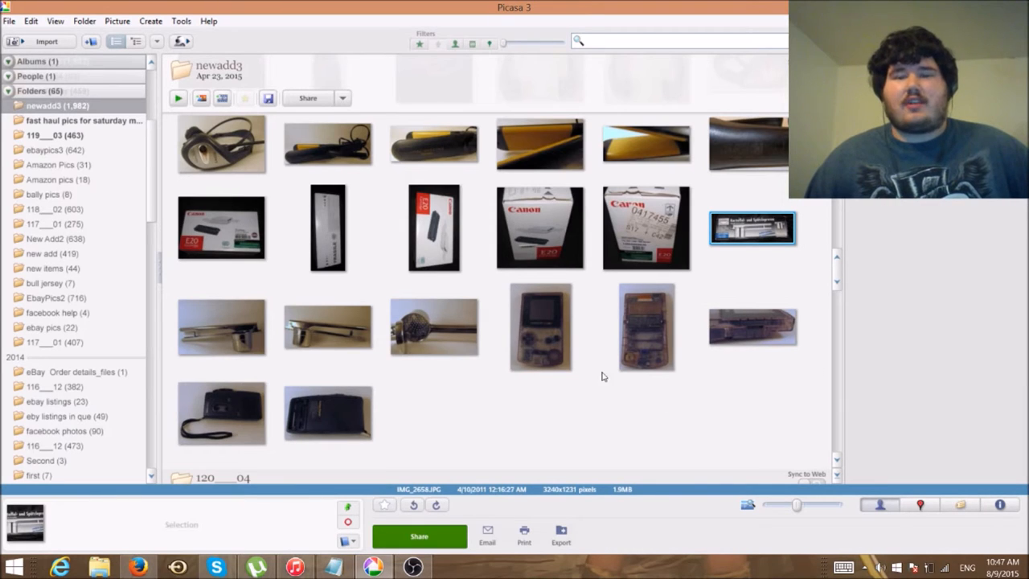
mouse_move(564, 352)
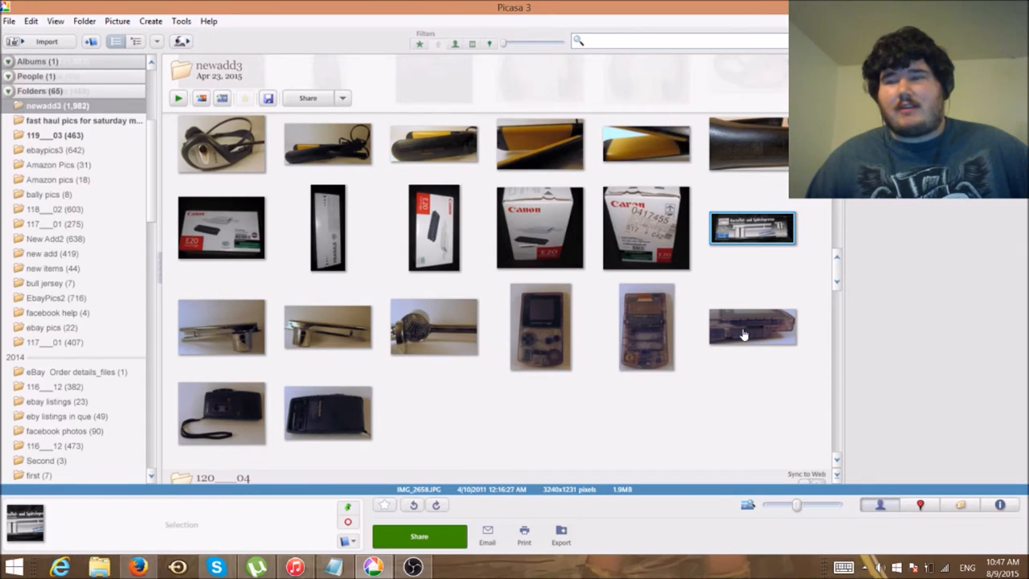
mouse_move(739, 338)
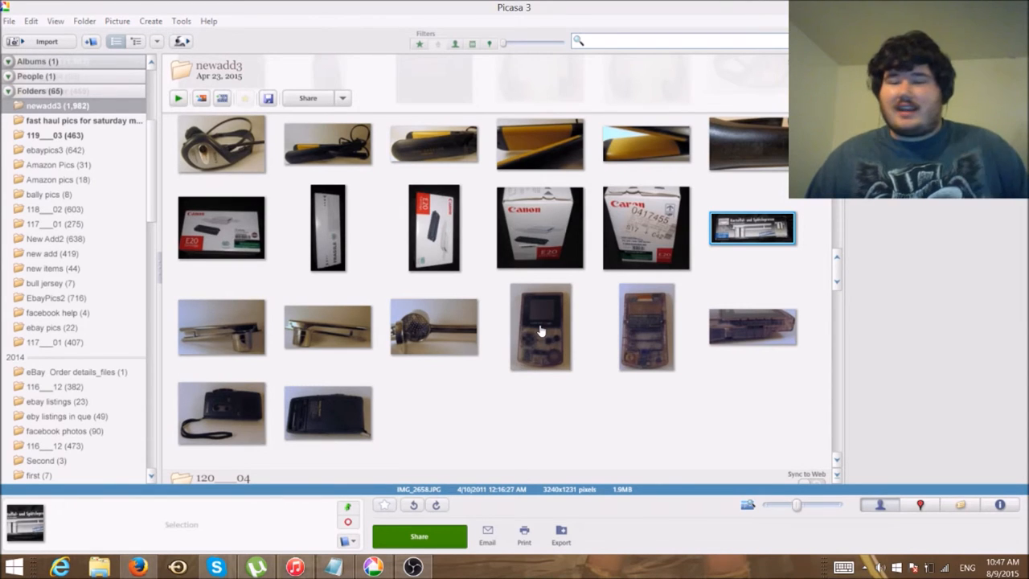
mouse_move(841, 328)
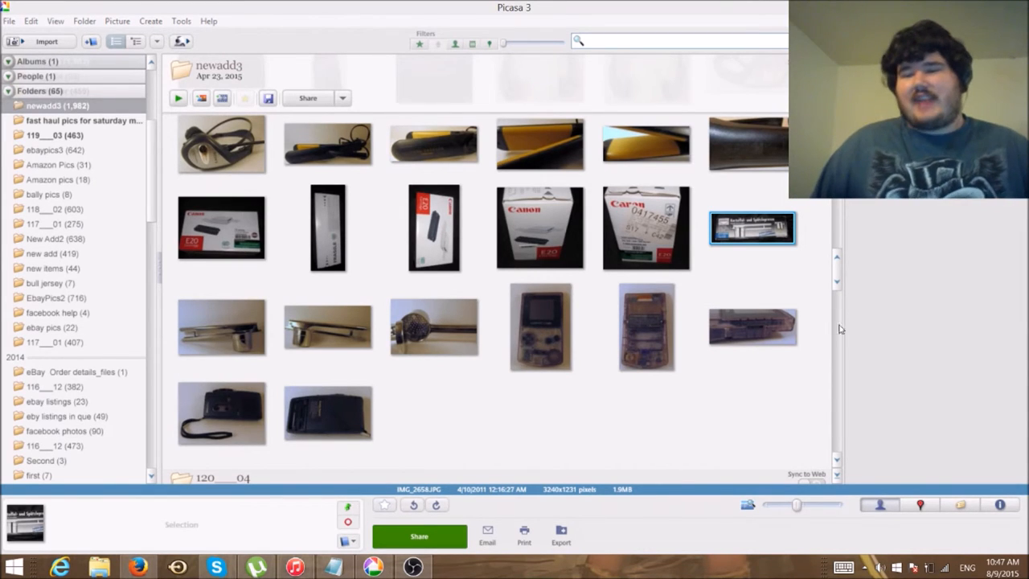
mouse_move(679, 325)
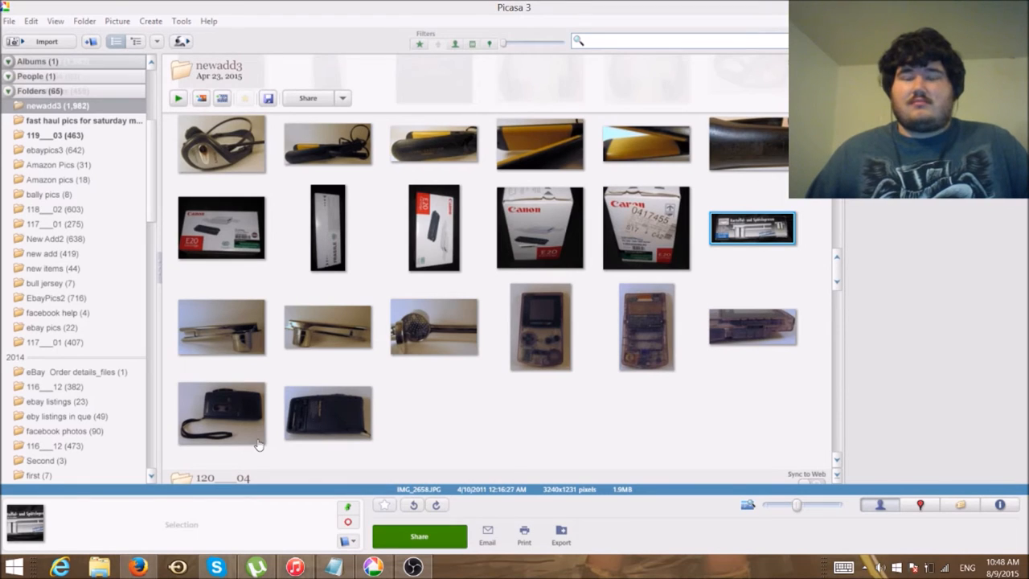
mouse_move(698, 377)
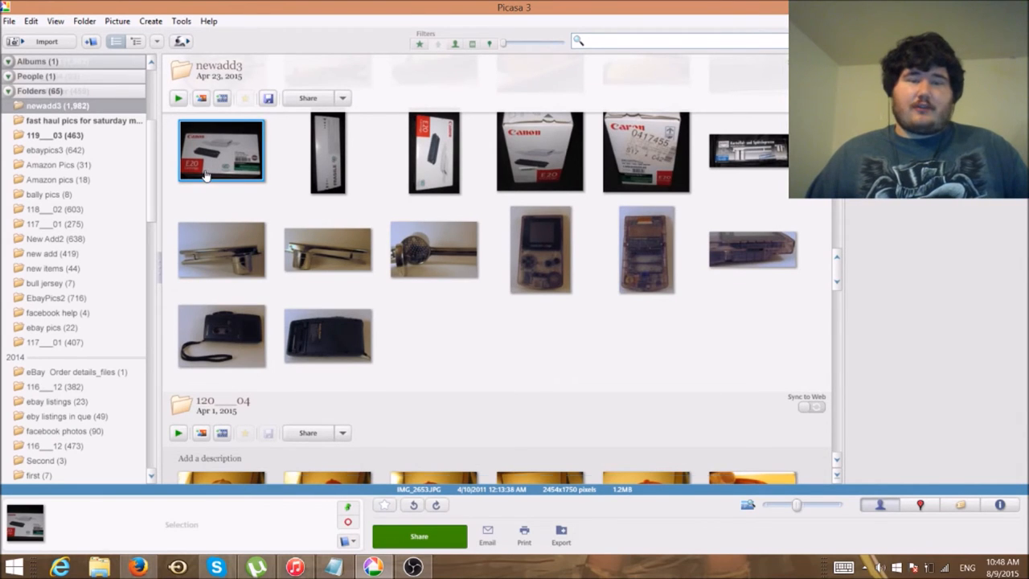
Open Export Picture to Folder for the 14 selected newadd3 product photos
scroll(down, 3)
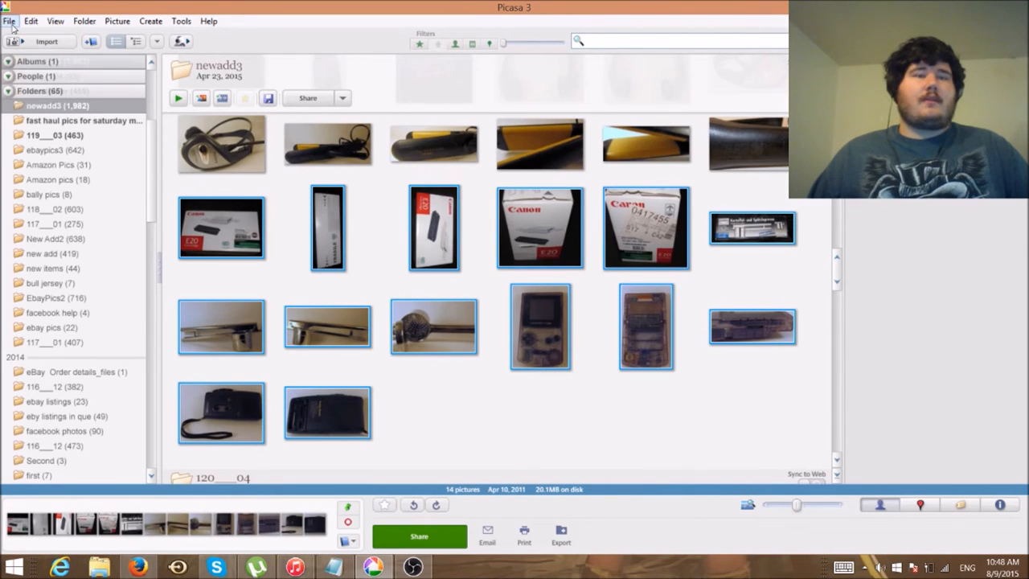
click(9, 21)
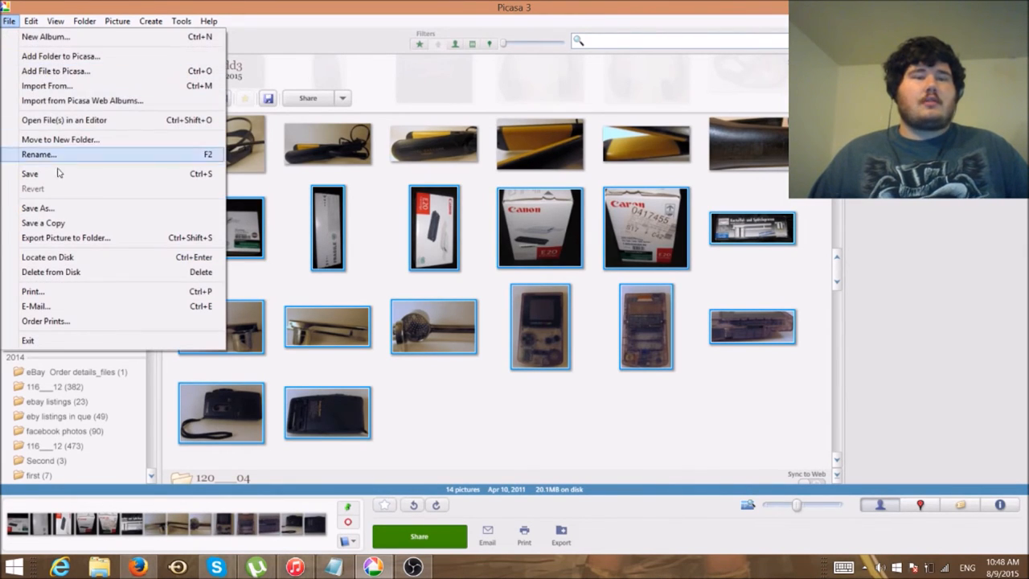
click(65, 237)
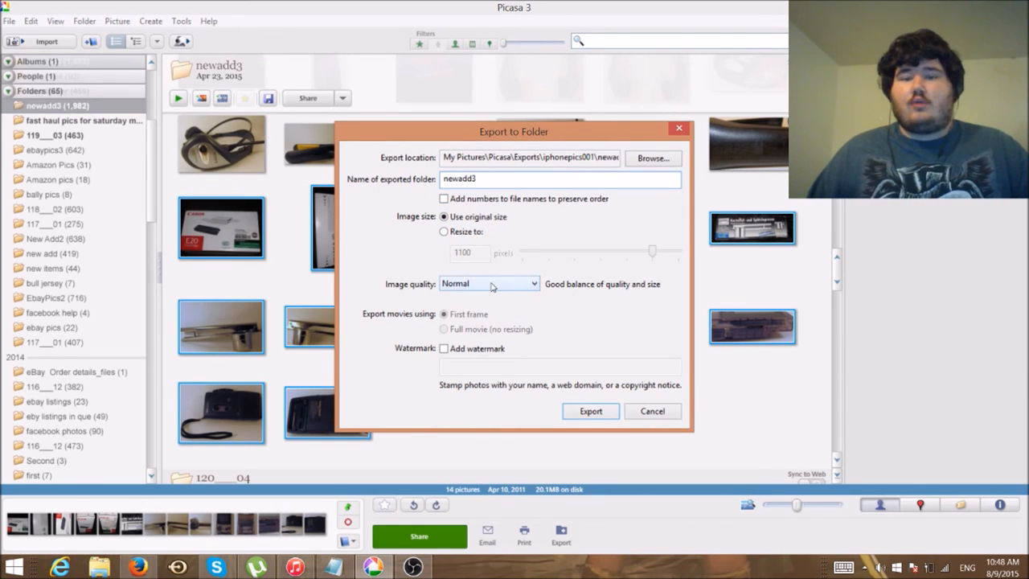
Set export image quality to Maximum and export the 14 photos to newadd3
click(488, 283)
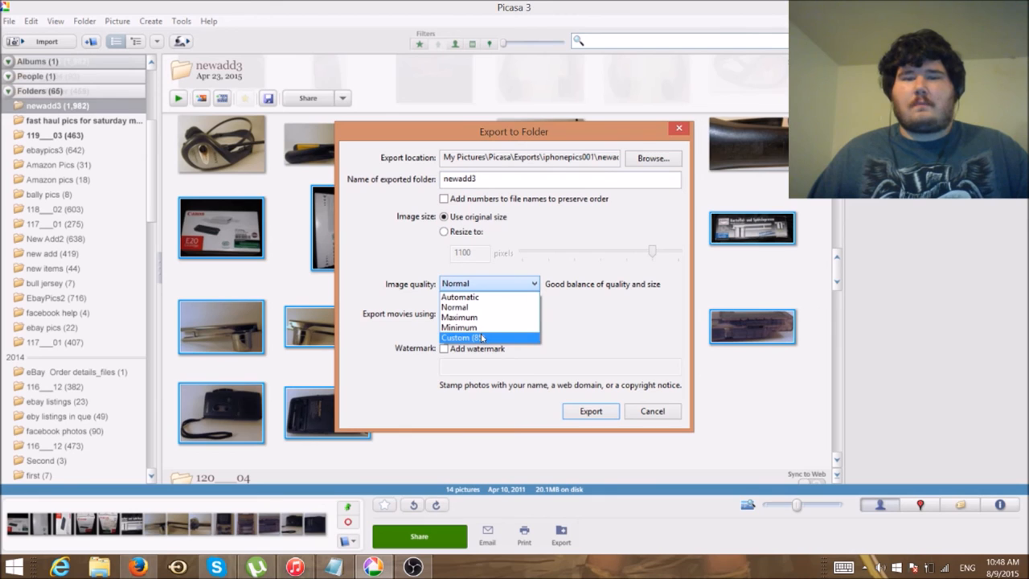
click(458, 317)
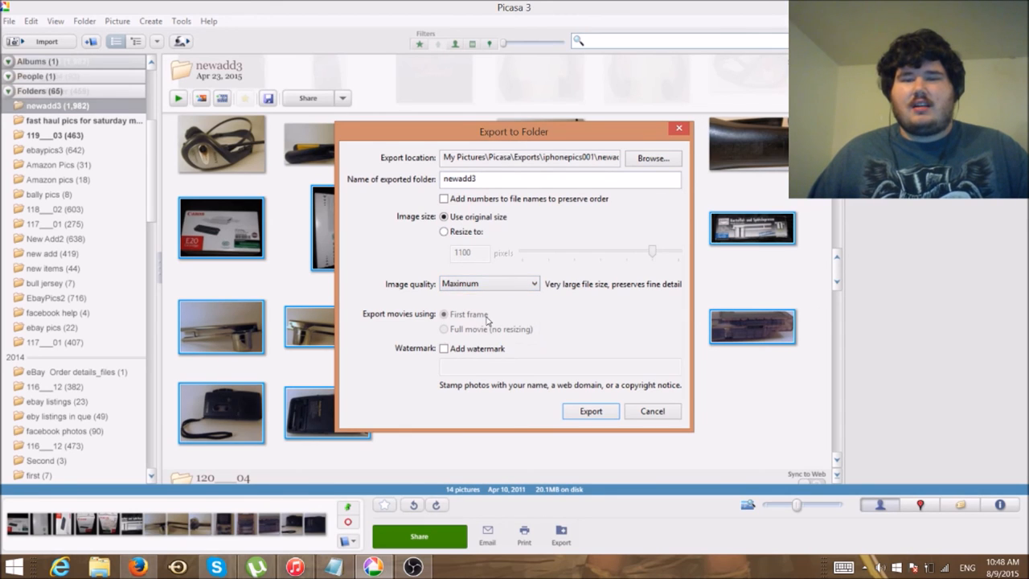
mouse_move(530, 239)
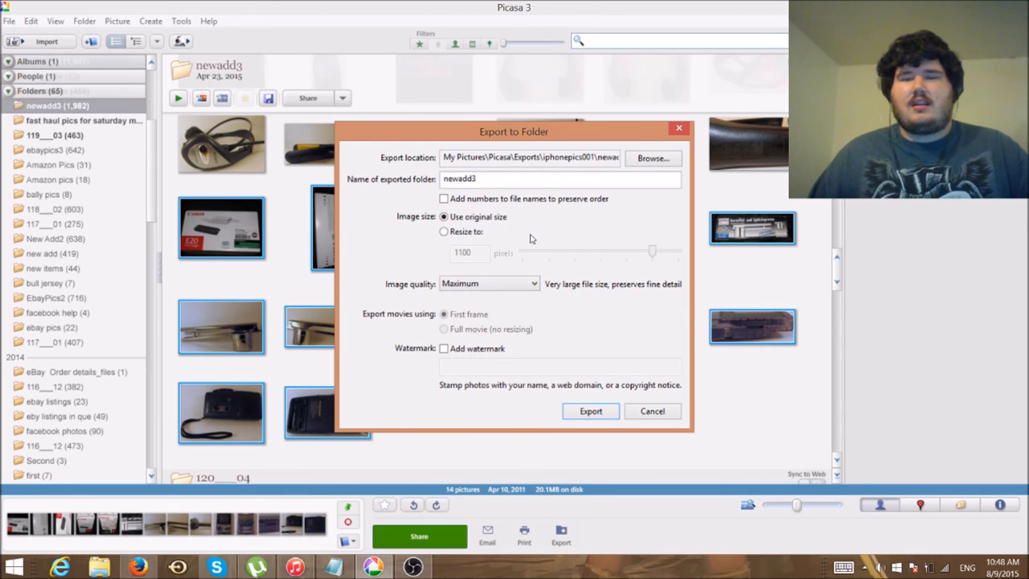
mouse_move(543, 331)
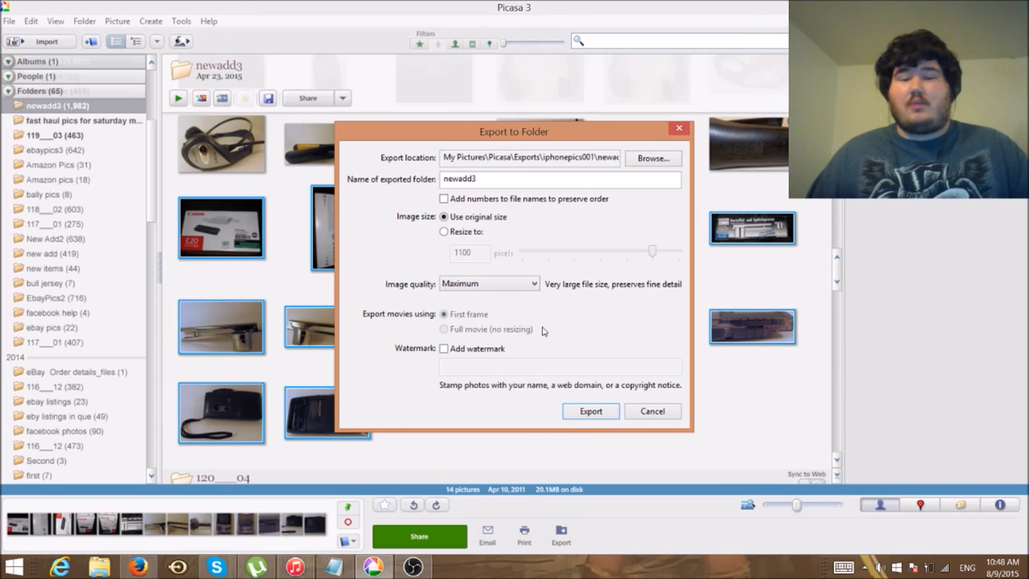
click(590, 411)
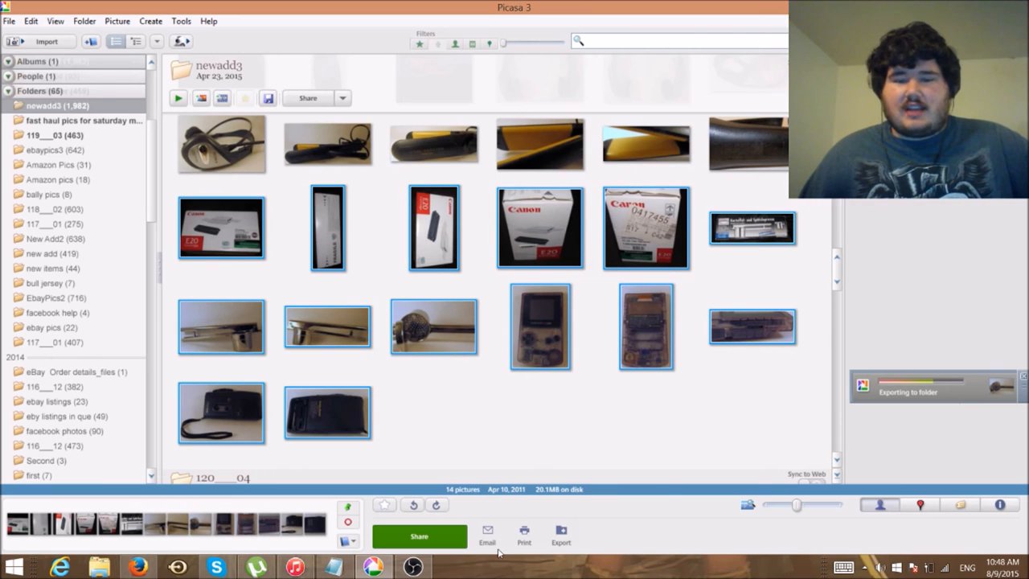
mouse_move(605, 460)
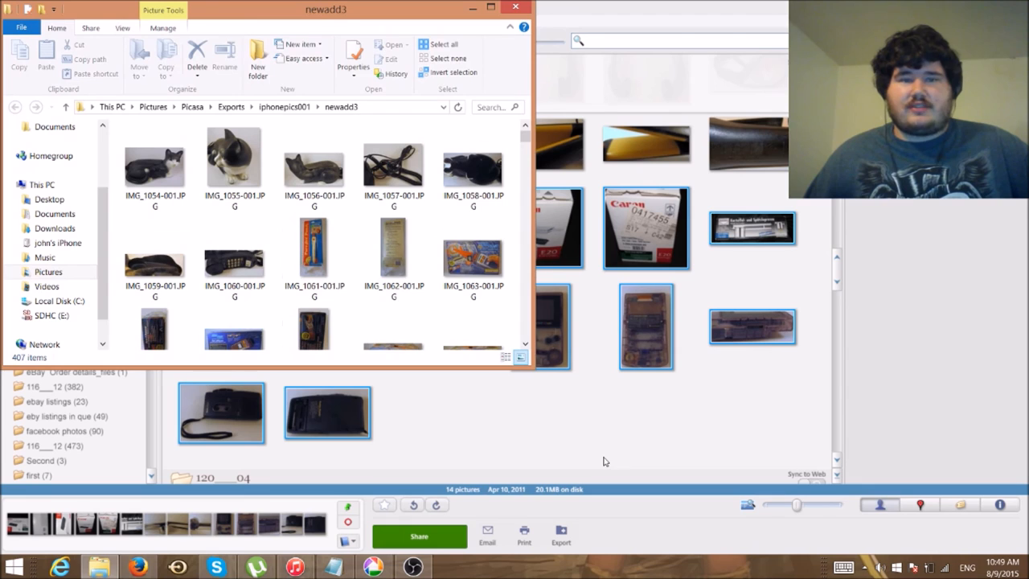
Browse the exported newadd3 folder's files in File Explorer, then close the window
click(473, 165)
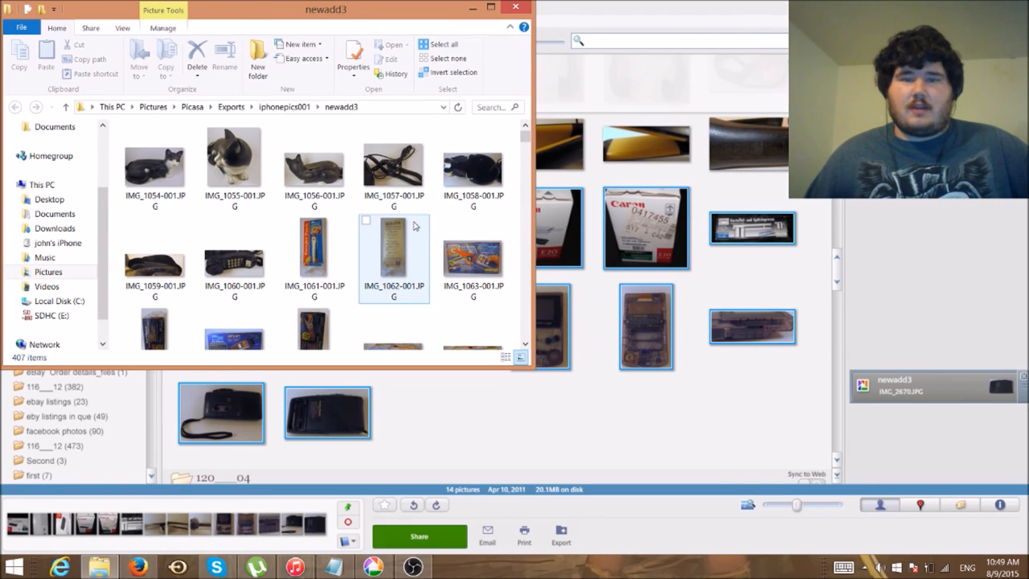
scroll(down, 3)
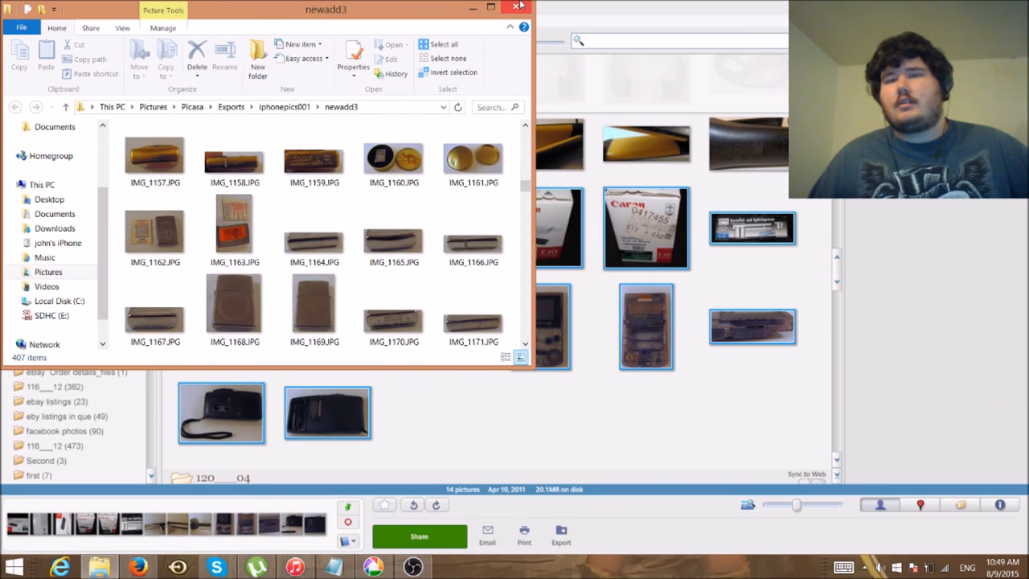
click(518, 7)
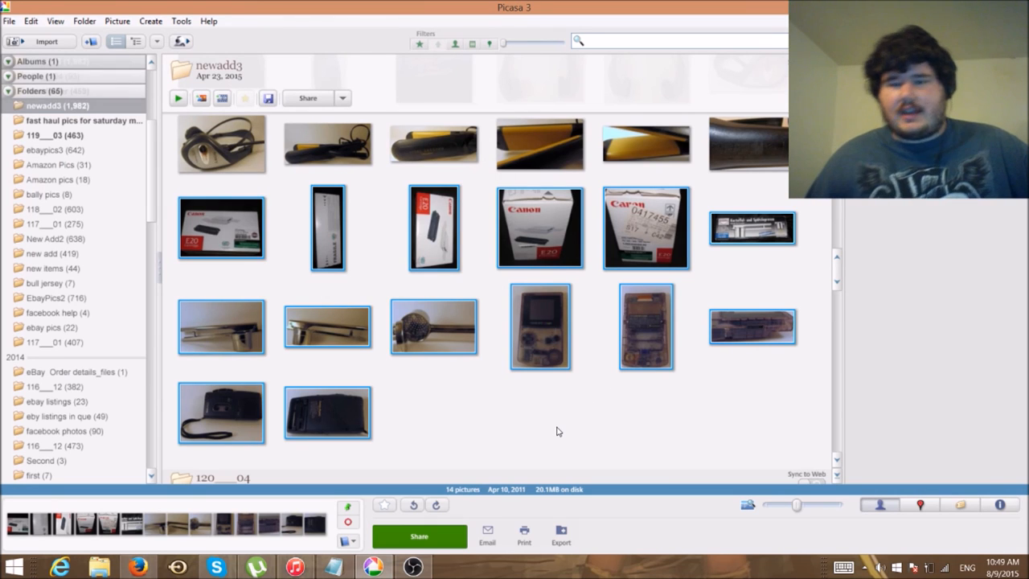
mouse_move(552, 436)
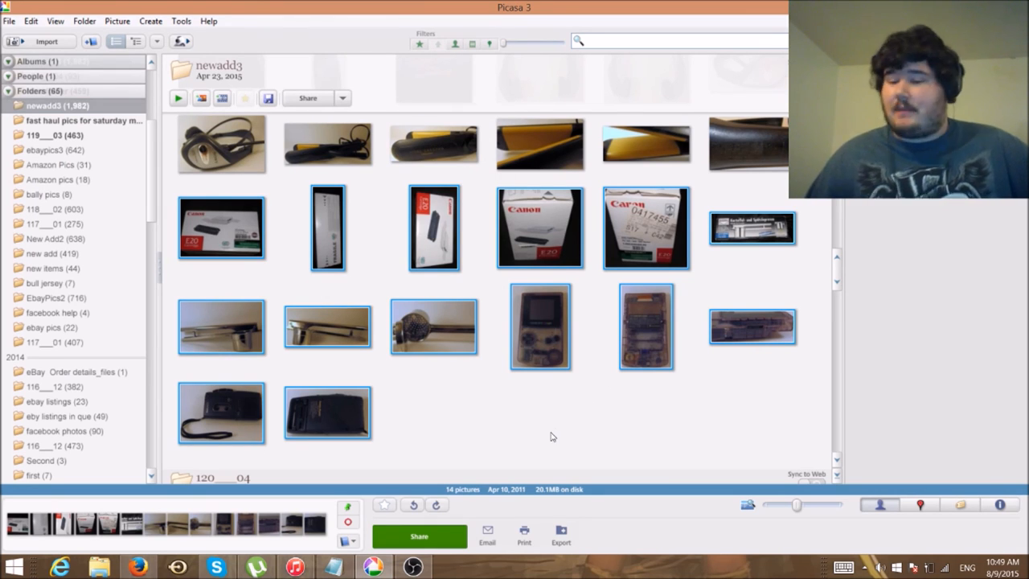